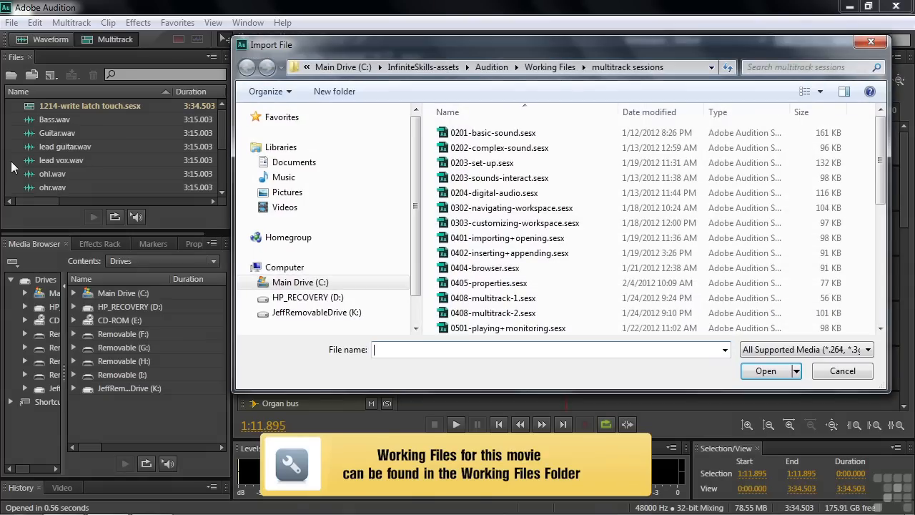
Scroll the file list to locate the 1214-write latch touch session
{"action": "scroll", "scroll_direction": "down", "scroll_amount": 3}
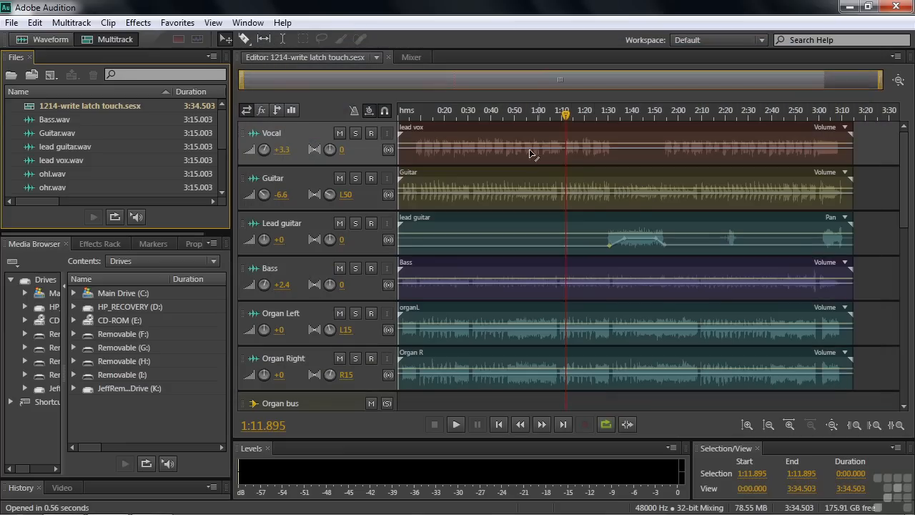
{"action": "mouse_move", "coordinate": [546, 342]}
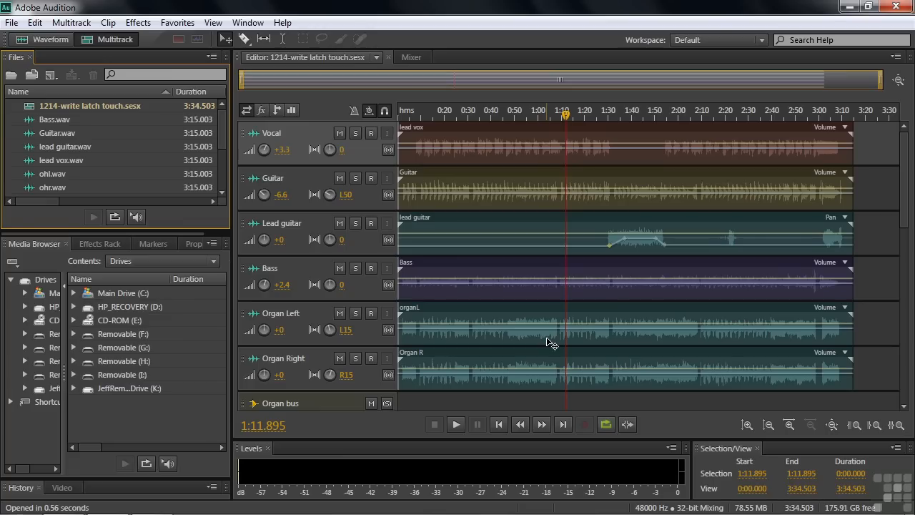
{"action": "mouse_move", "coordinate": [583, 249]}
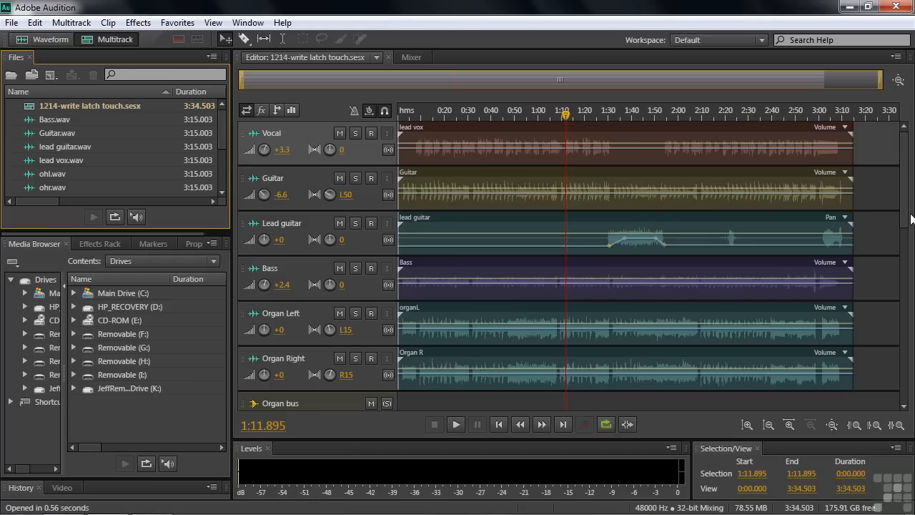
{"action": "scroll", "scroll_direction": "down", "scroll_amount": 3}
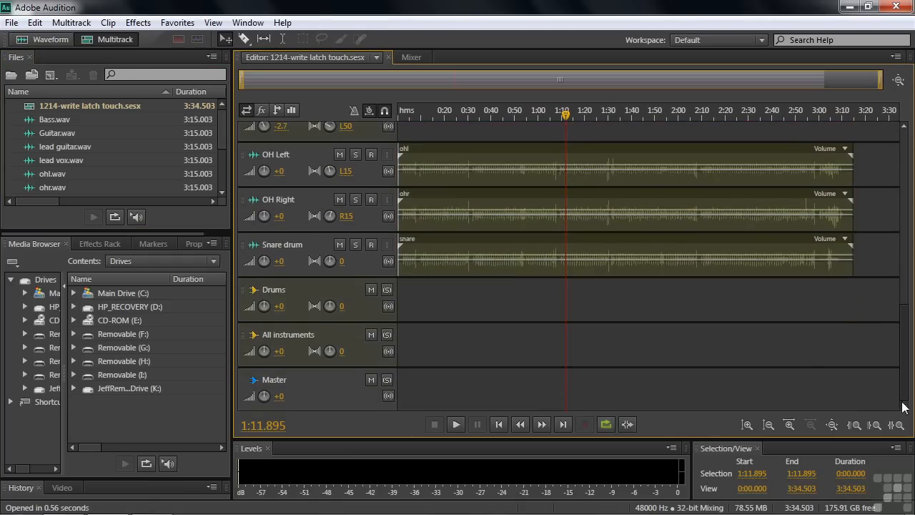
{"action": "mouse_move", "coordinate": [358, 342]}
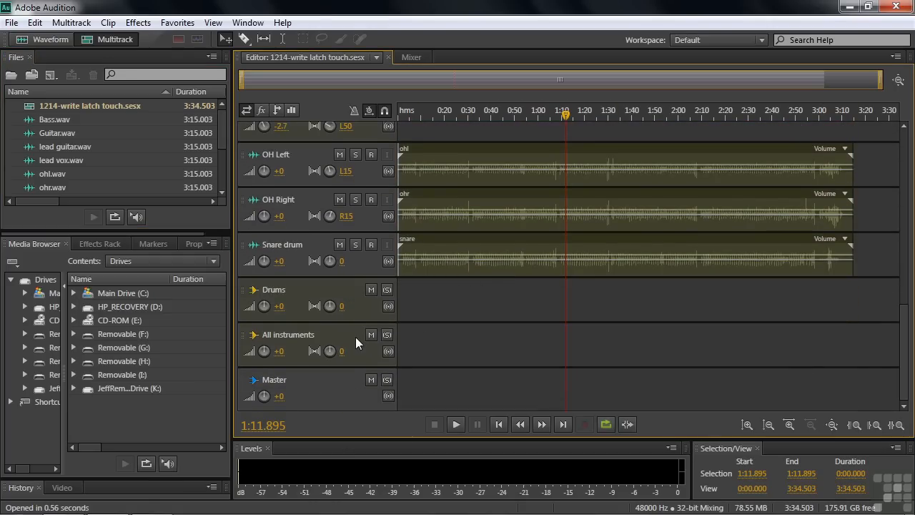
{"action": "mouse_move", "coordinate": [417, 342]}
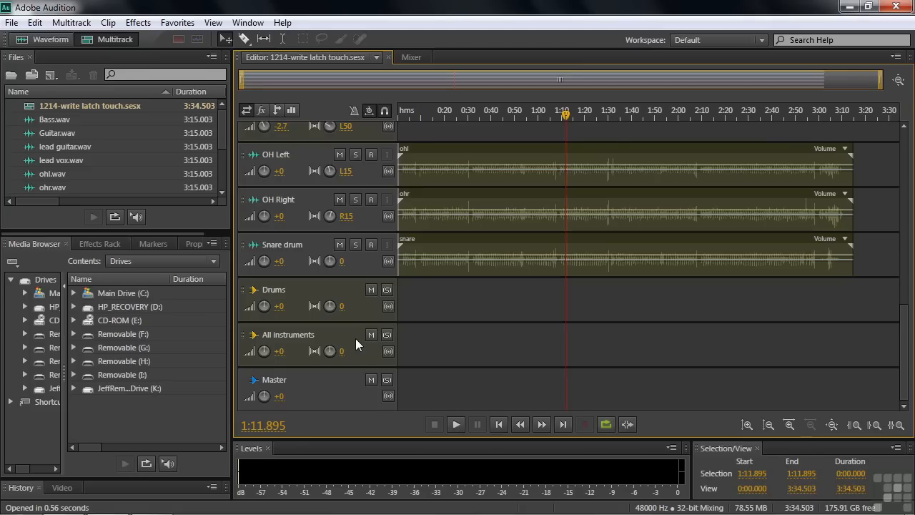
{"action": "mouse_move", "coordinate": [357, 340]}
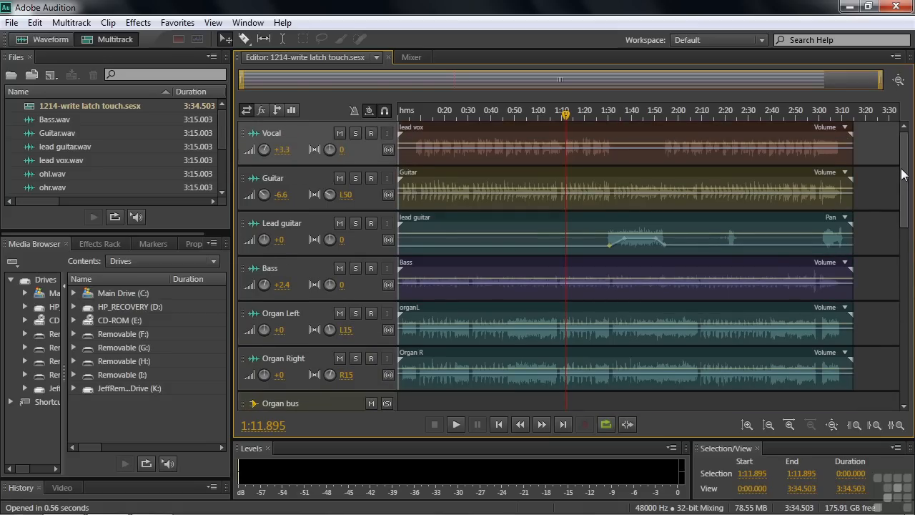
Check the Mixer, then expand the Vocal track header and keep its automation mode on Read
{"action": "left_click", "coordinate": [411, 57]}
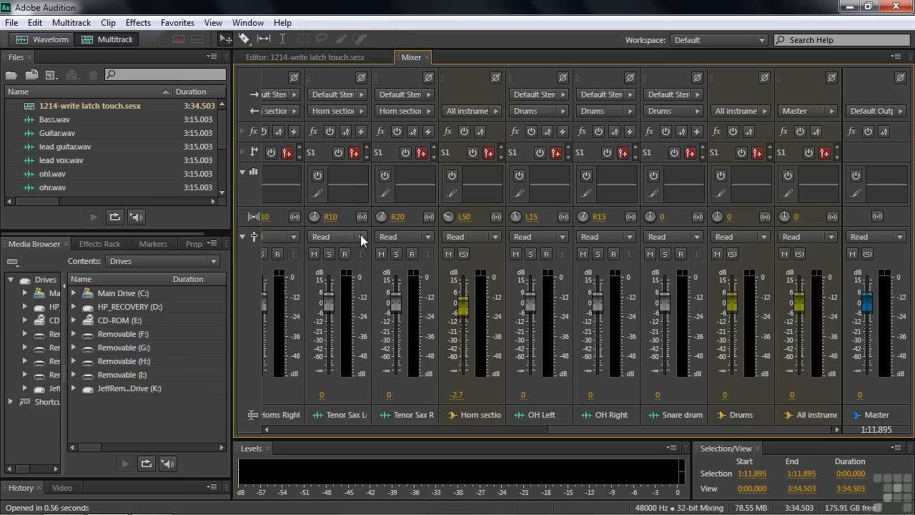
{"action": "left_click", "coordinate": [335, 236]}
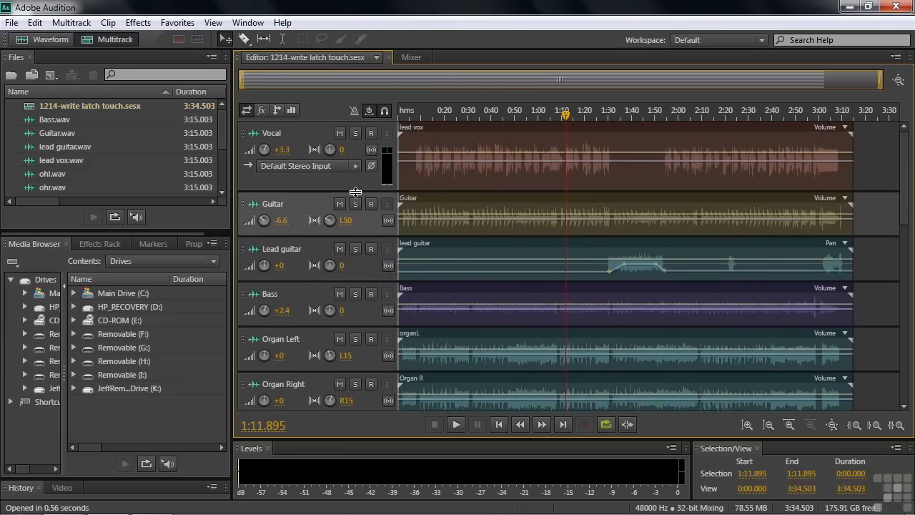
{"action": "left_click", "coordinate": [316, 186]}
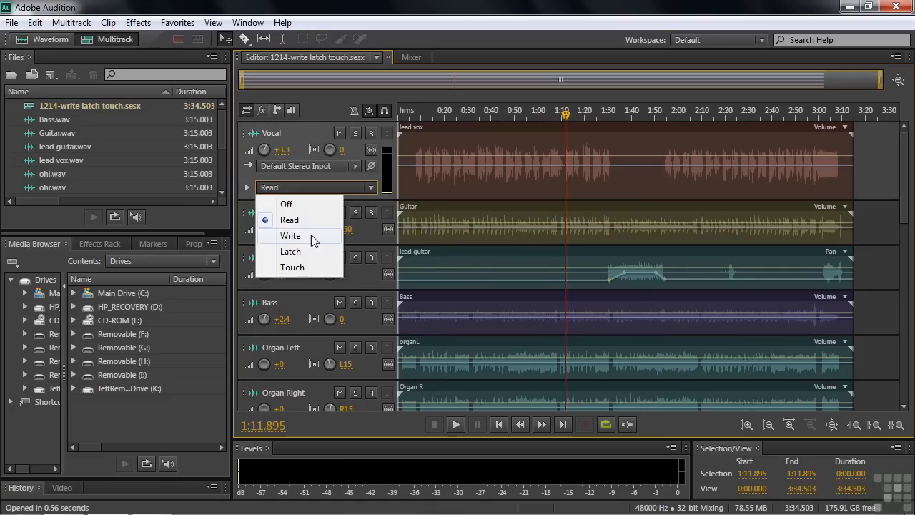
{"action": "mouse_move", "coordinate": [323, 252]}
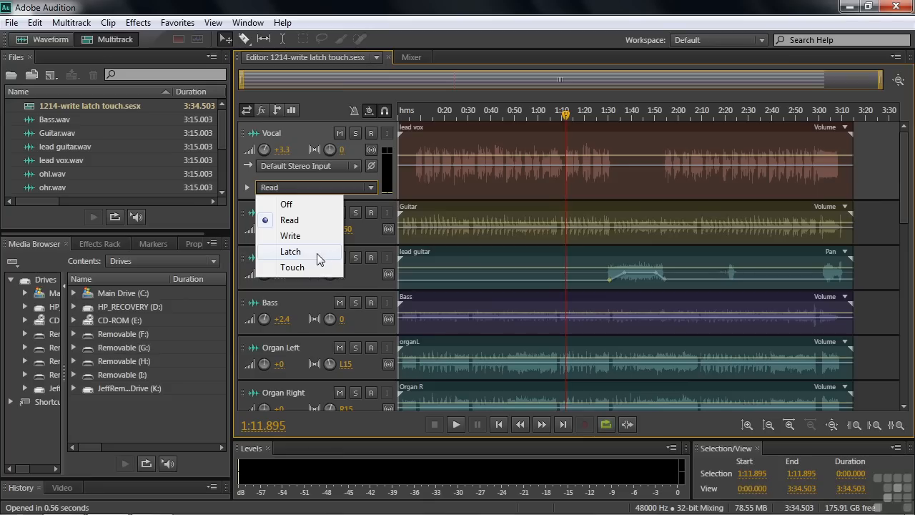
{"action": "left_click", "coordinate": [412, 57]}
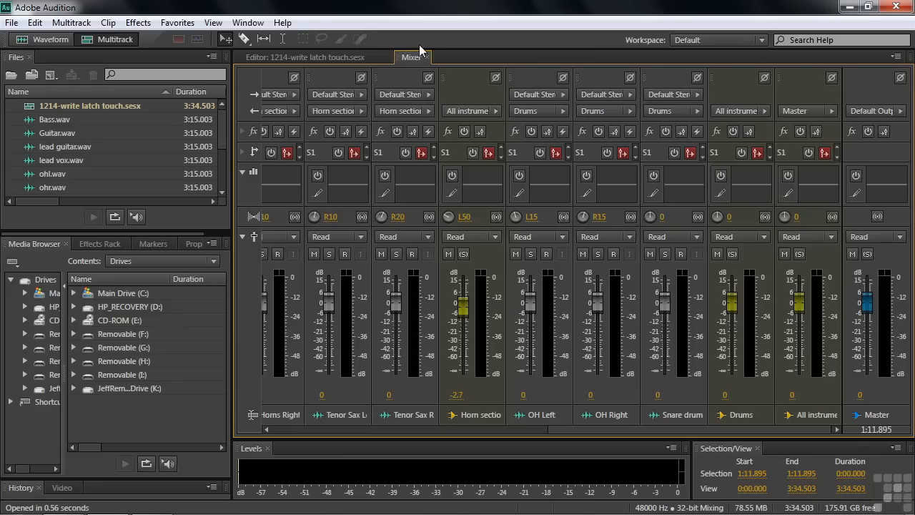
{"action": "mouse_move", "coordinate": [460, 300]}
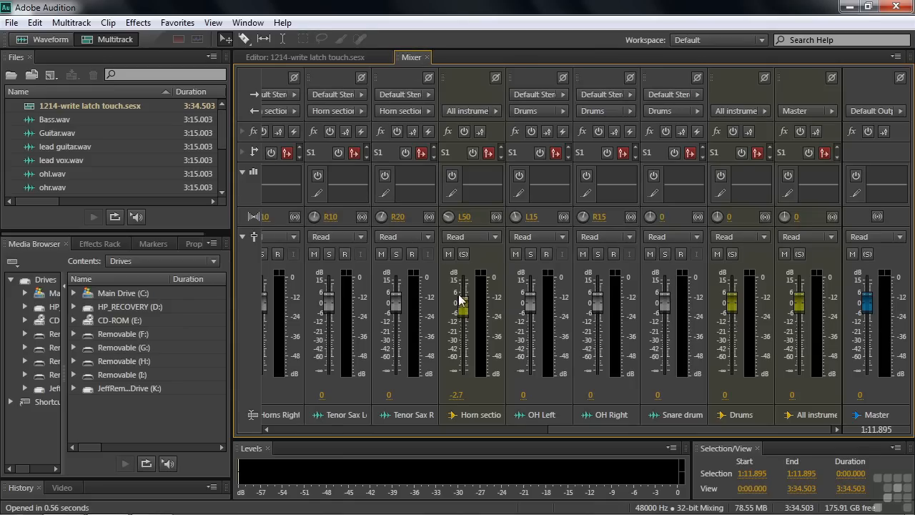
{"action": "mouse_move", "coordinate": [672, 329]}
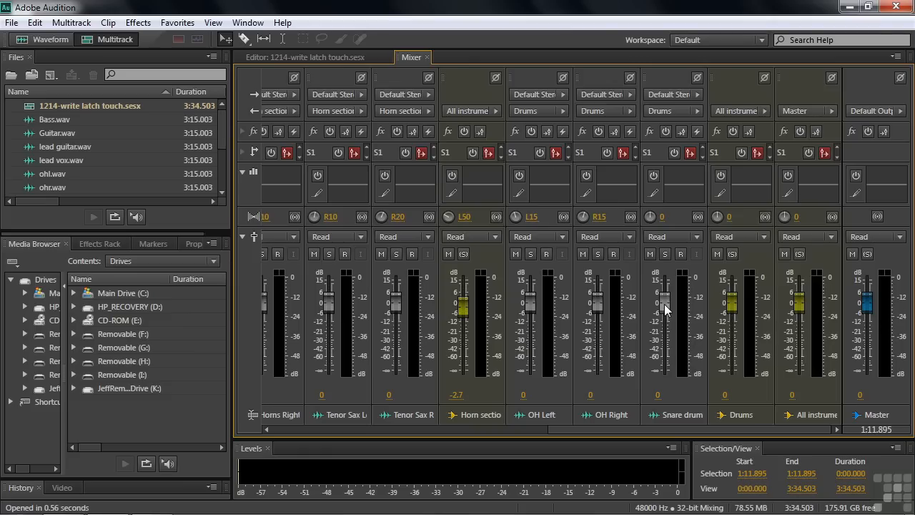
{"action": "mouse_move", "coordinate": [301, 303]}
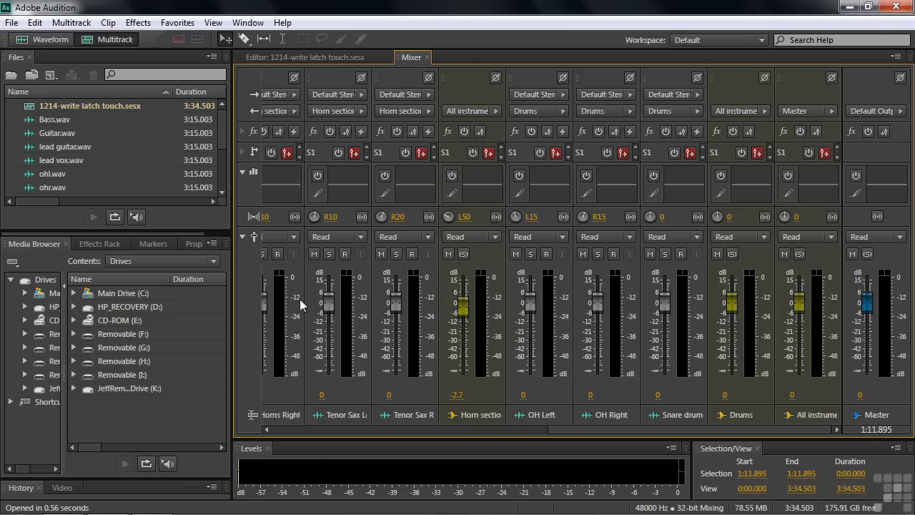
{"action": "mouse_move", "coordinate": [766, 386]}
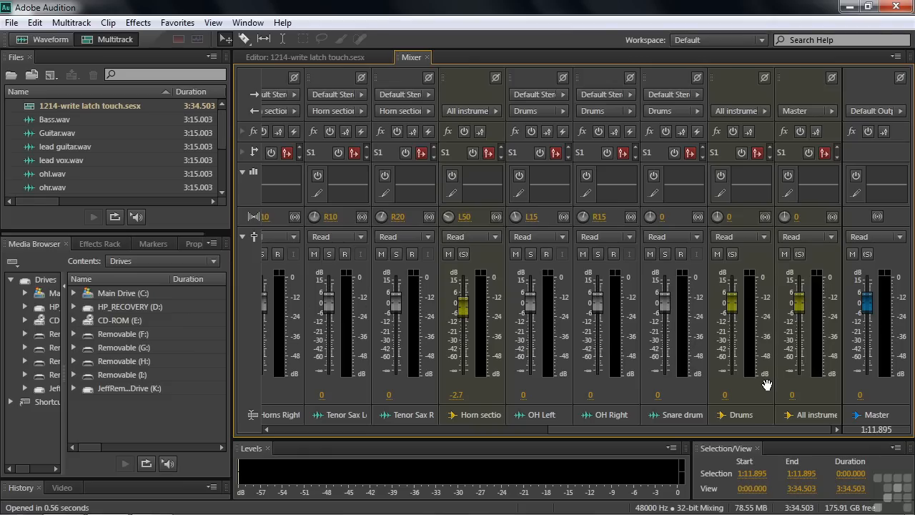
{"action": "mouse_move", "coordinate": [764, 398]}
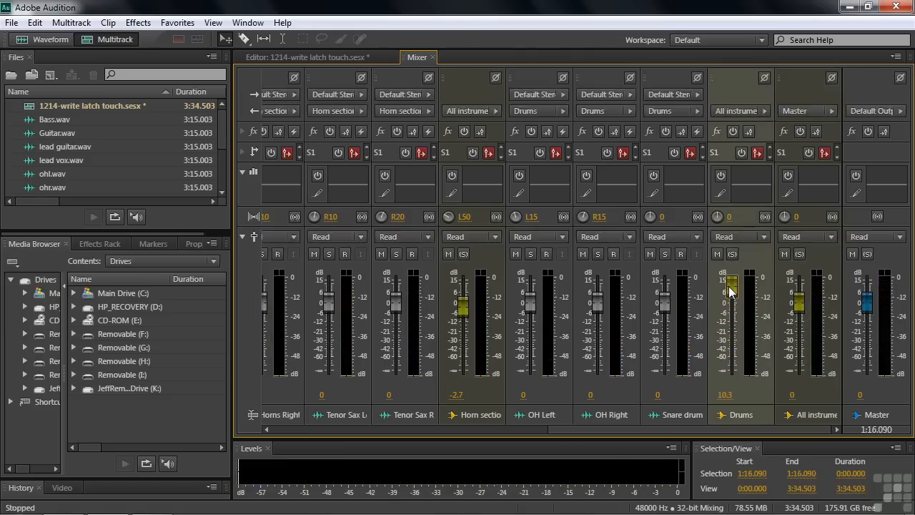
Ride the Drums bus fader during playback so its level reads 10.3
{"action": "left_click_drag", "start_coordinate": [726, 286], "coordinate": [726, 308]}
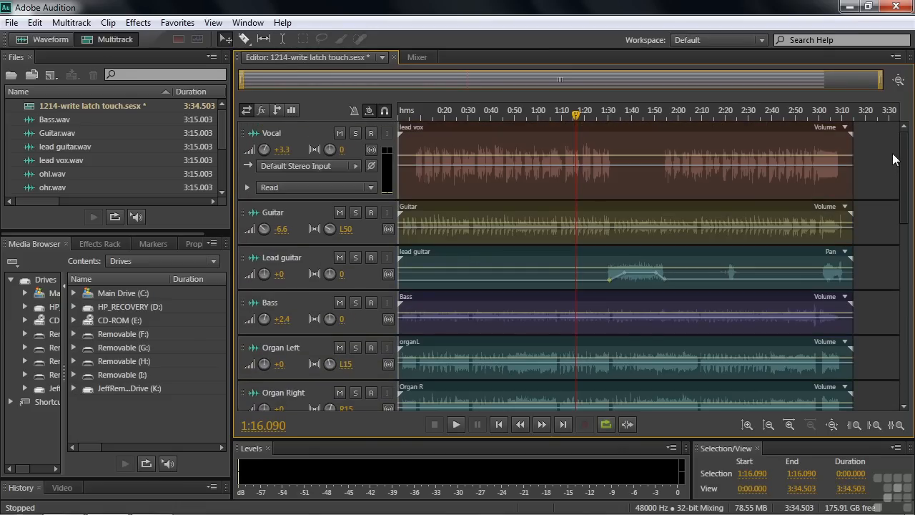
{"action": "mouse_move", "coordinate": [598, 126]}
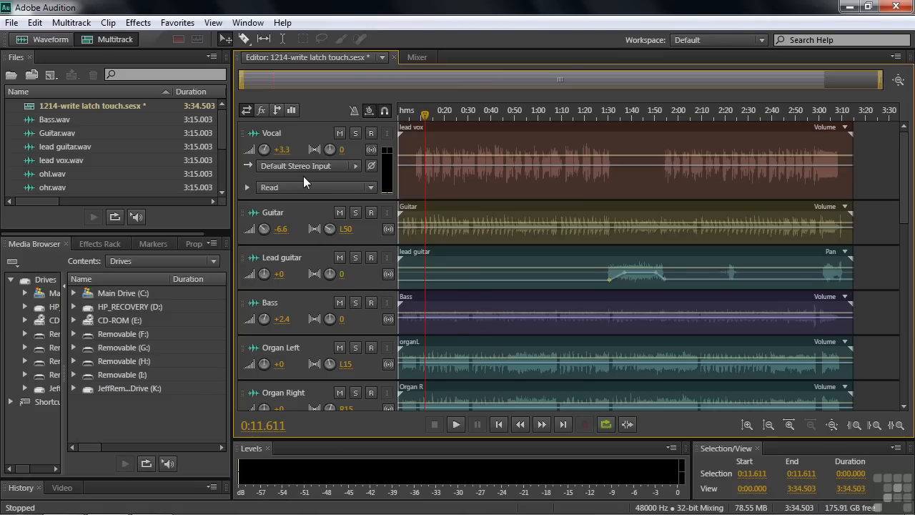
Play the session from 0:11.6 to about 0:17.9, stop, and switch to the Mixer
{"action": "left_click", "coordinate": [455, 424]}
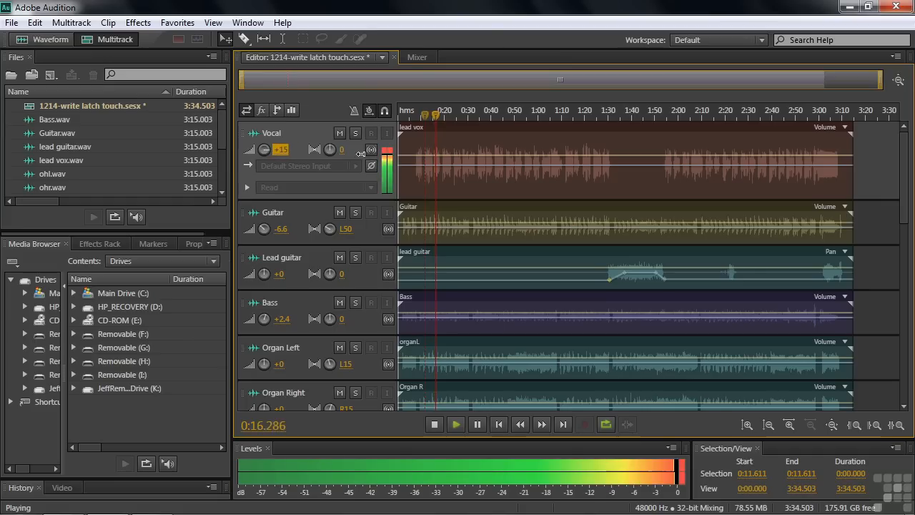
{"action": "left_click", "coordinate": [435, 423]}
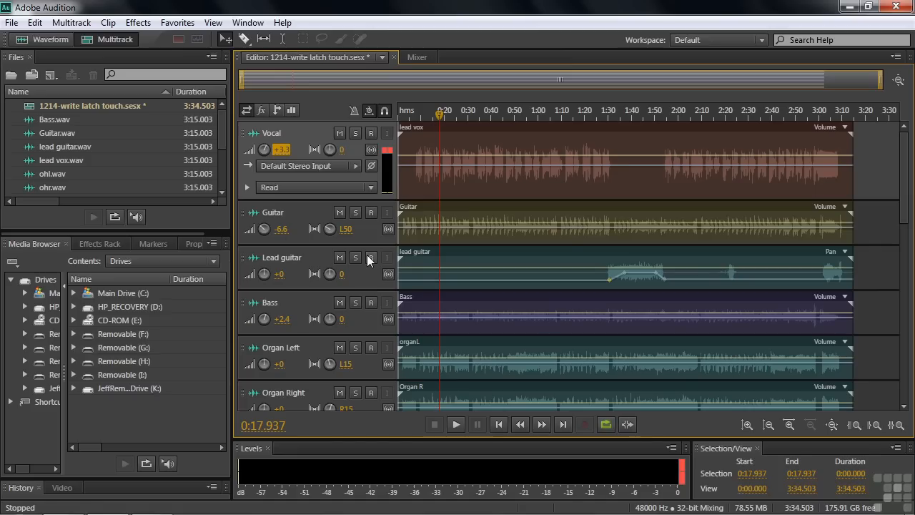
{"action": "left_click", "coordinate": [418, 58]}
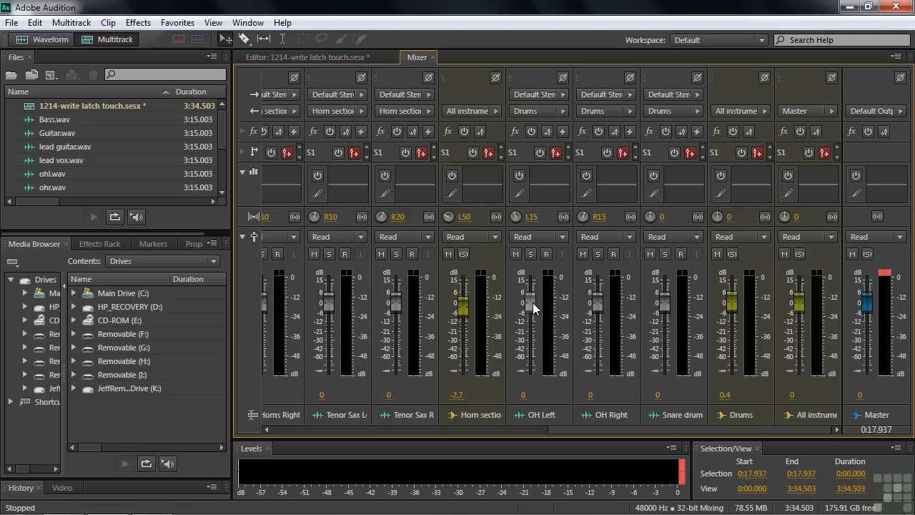
{"action": "mouse_move", "coordinate": [558, 457]}
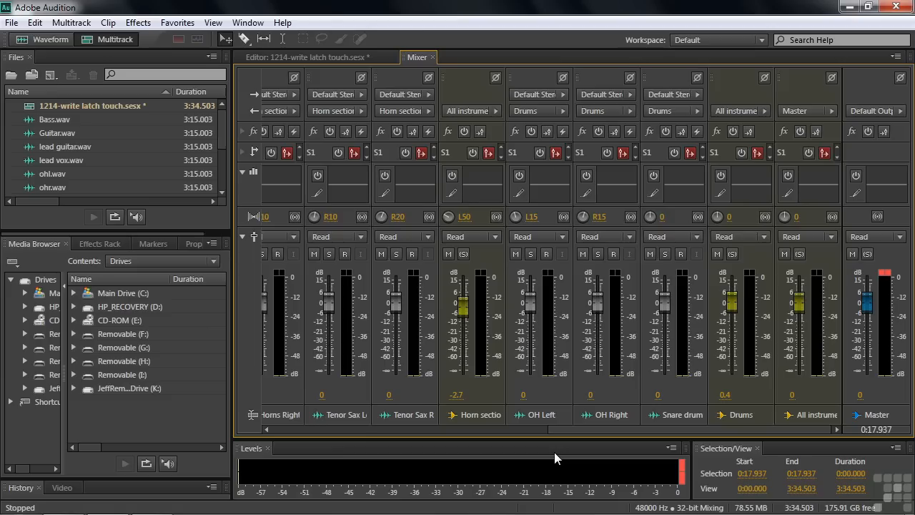
{"action": "mouse_move", "coordinate": [750, 483]}
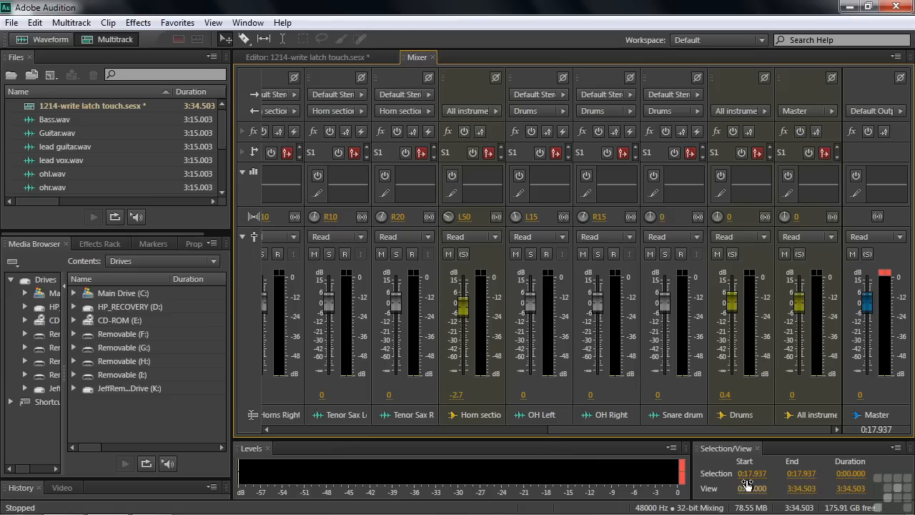
{"action": "mouse_move", "coordinate": [787, 483]}
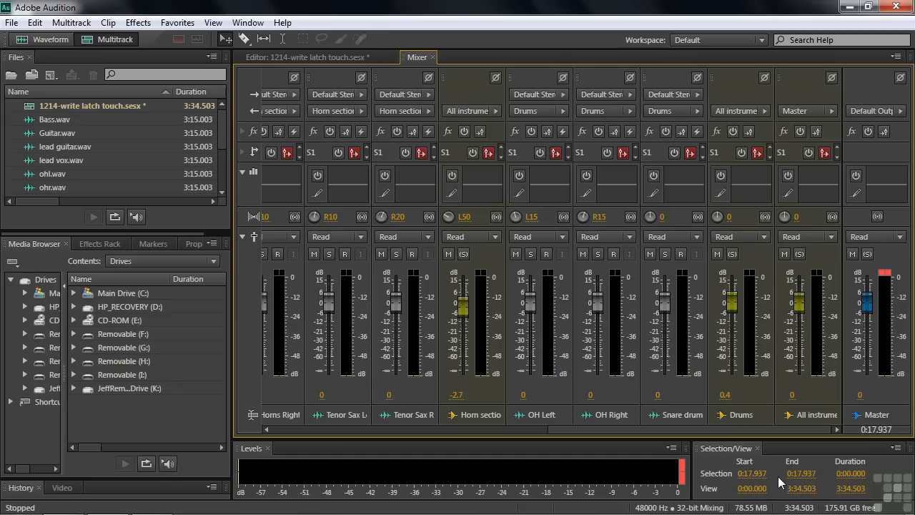
{"action": "mouse_move", "coordinate": [472, 484]}
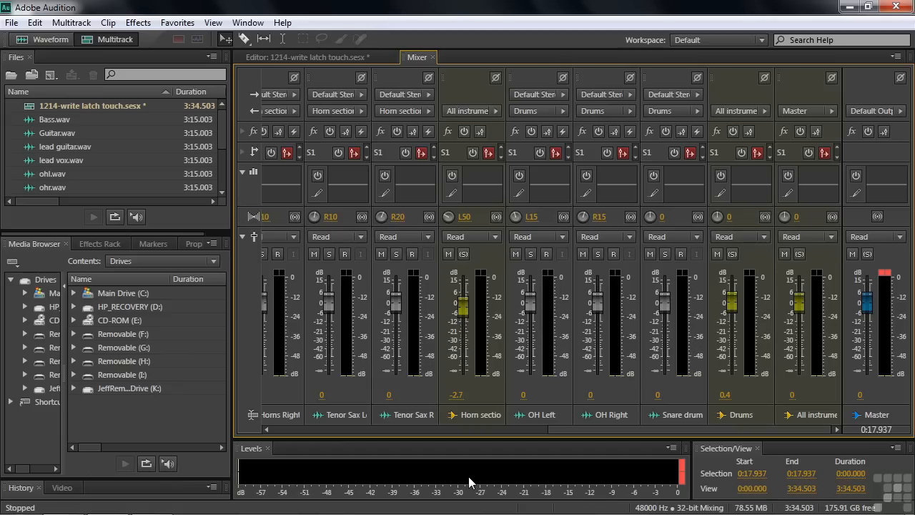
{"action": "mouse_move", "coordinate": [412, 470]}
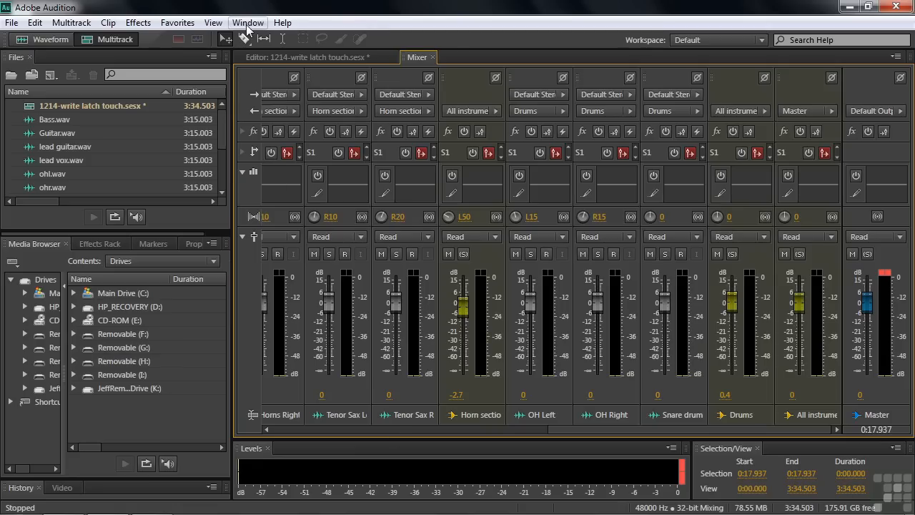
Show the Transport and Time panels from the Window menu below the Mixer
{"action": "left_click", "coordinate": [248, 23]}
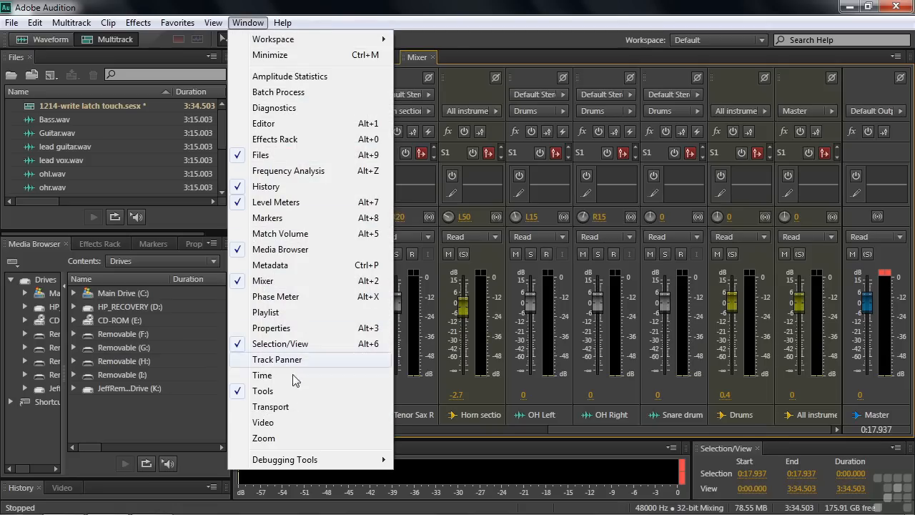
{"action": "left_click", "coordinate": [272, 406]}
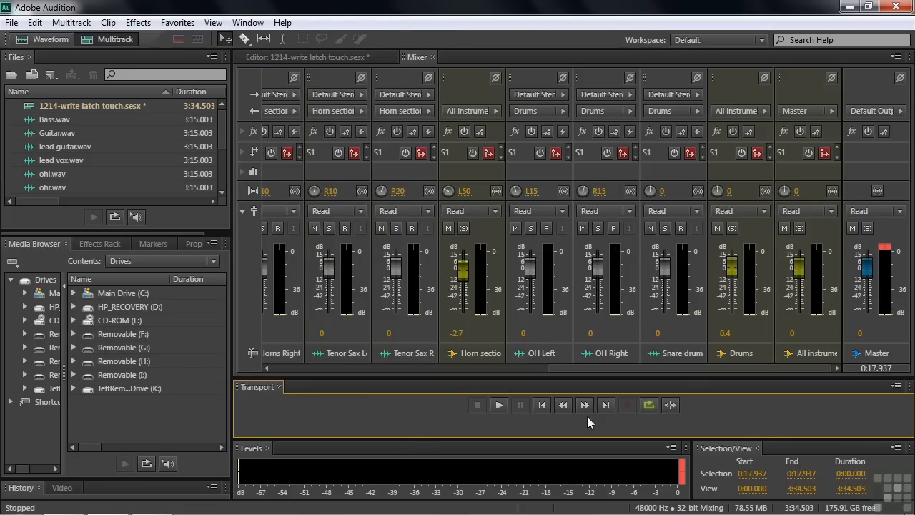
{"action": "mouse_move", "coordinate": [498, 404]}
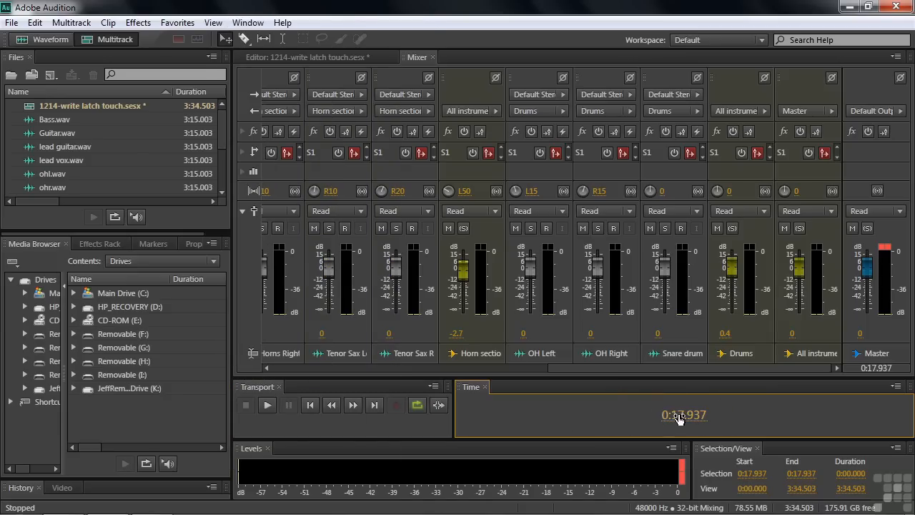
{"action": "type", "text": "000"}
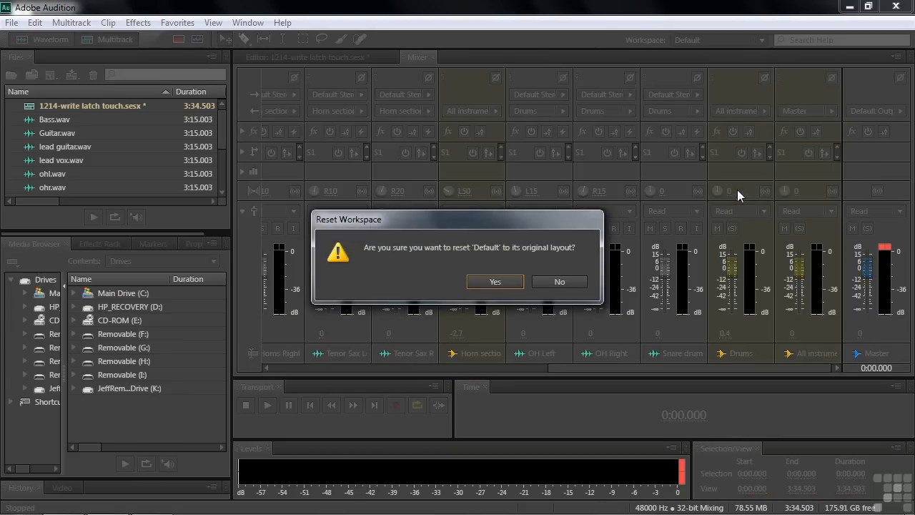
Confirm resetting the Default workspace to its original layout
{"action": "left_click", "coordinate": [495, 281]}
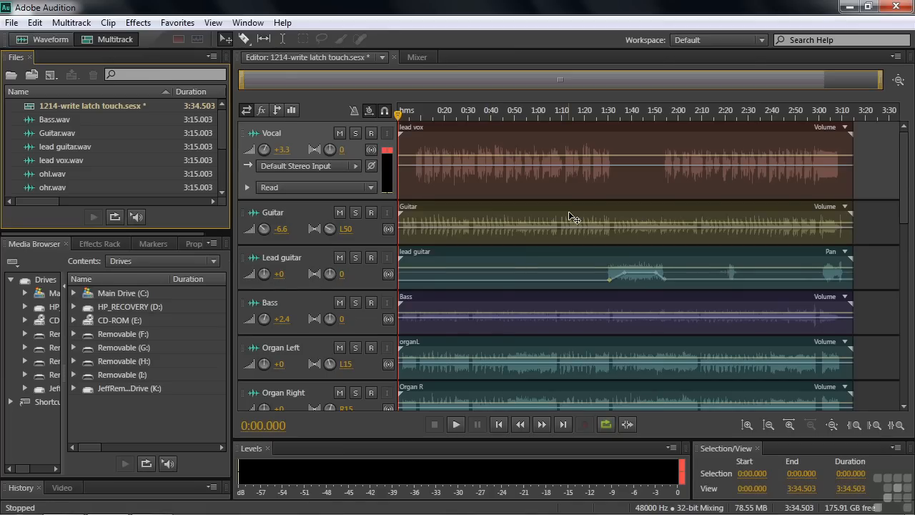
{"action": "mouse_move", "coordinate": [461, 260]}
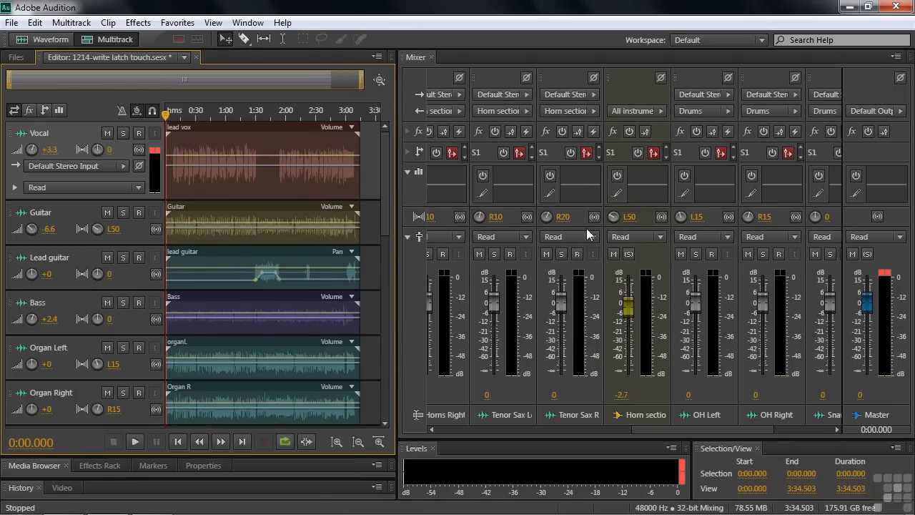
Bring the Vocal channel into view in the Mixer and set its automation mode to Write
{"action": "scroll", "scroll_direction": "right", "scroll_amount": 3}
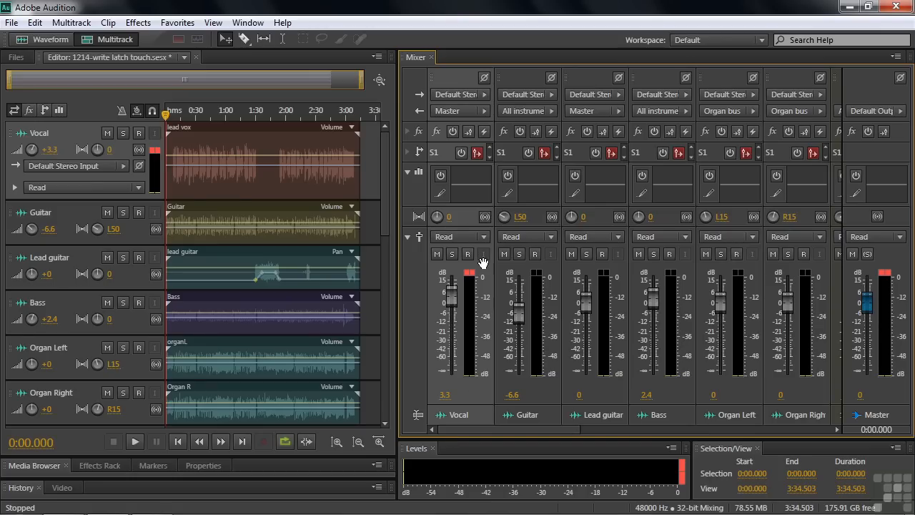
{"action": "left_click", "coordinate": [461, 236]}
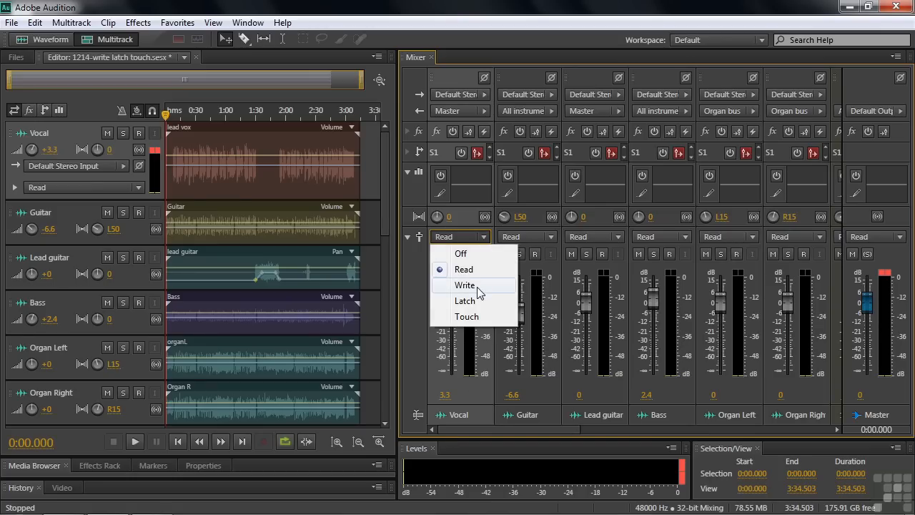
{"action": "left_click", "coordinate": [465, 286]}
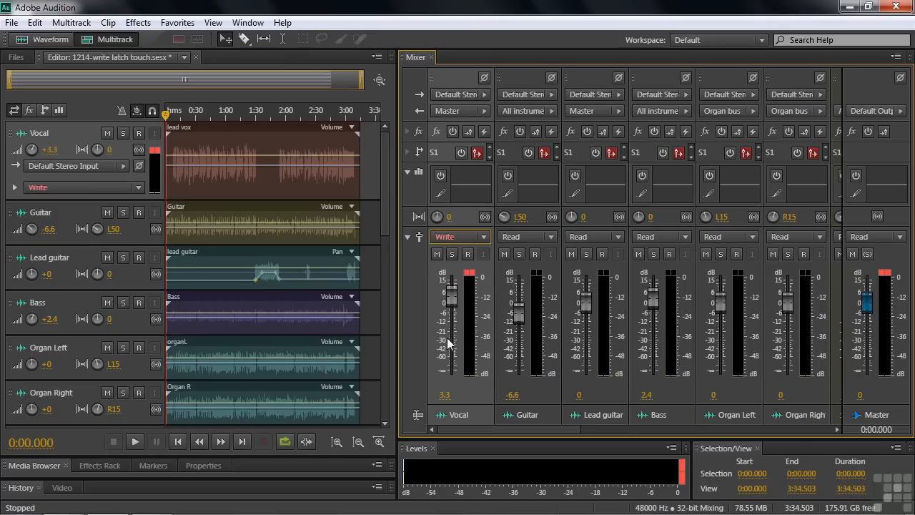
{"action": "mouse_move", "coordinate": [450, 328]}
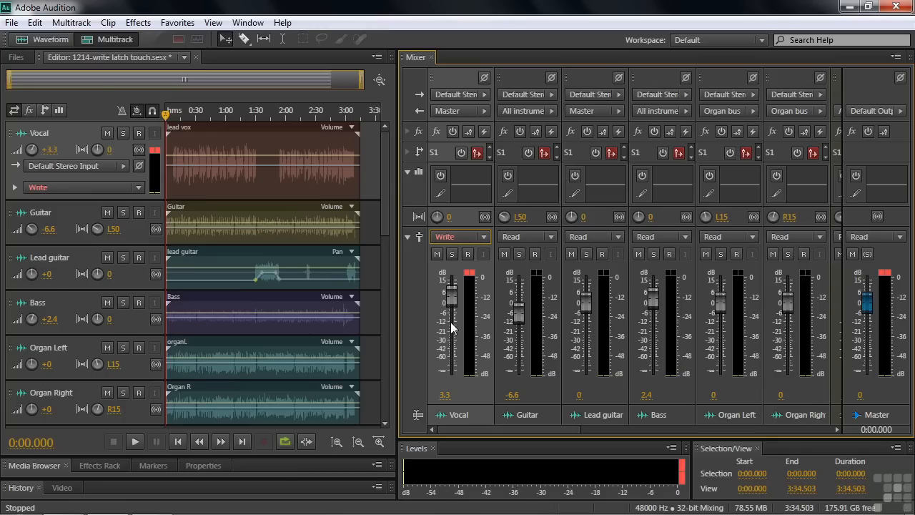
{"action": "mouse_move", "coordinate": [481, 289]}
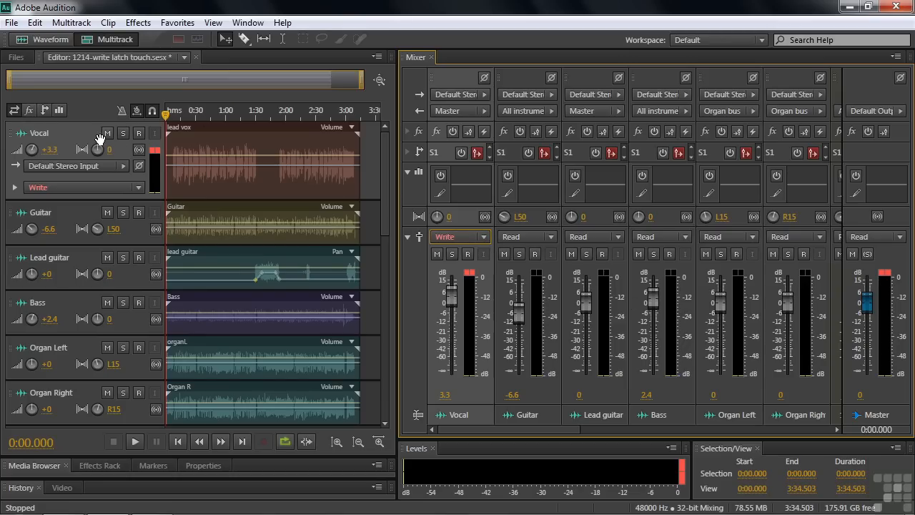
Solo the Vocal track, set it to Write, and ride its fader down to about 2.8 during playback
{"action": "left_click", "coordinate": [123, 133]}
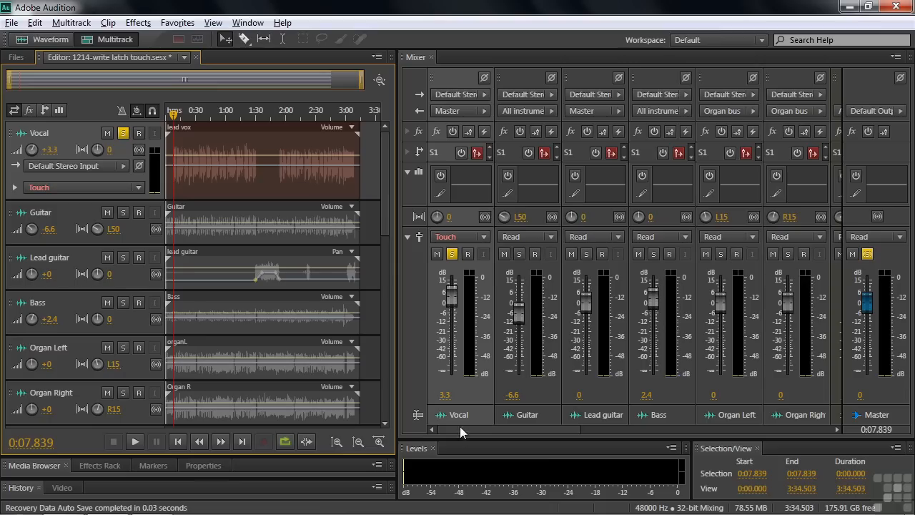
{"action": "left_click", "coordinate": [484, 236]}
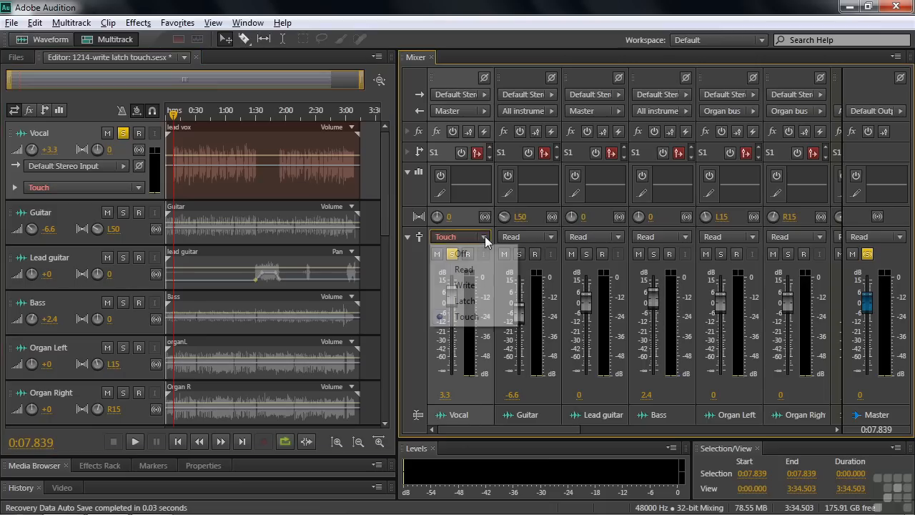
{"action": "left_click", "coordinate": [465, 285]}
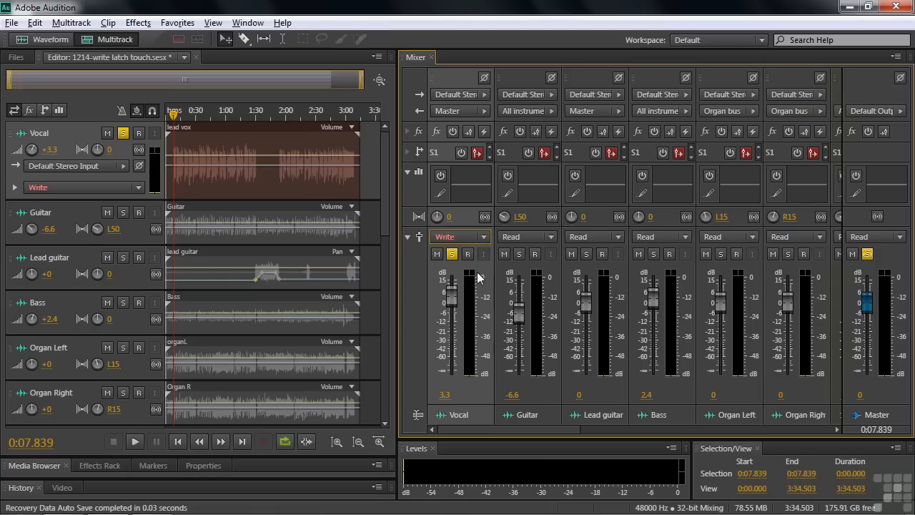
{"action": "left_click", "coordinate": [134, 441]}
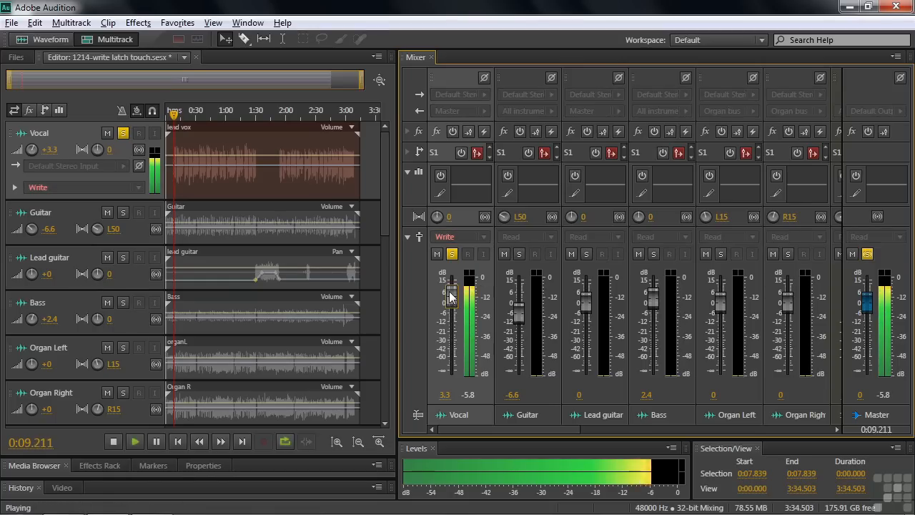
{"action": "left_click_drag", "start_coordinate": [452, 294], "coordinate": [452, 340]}
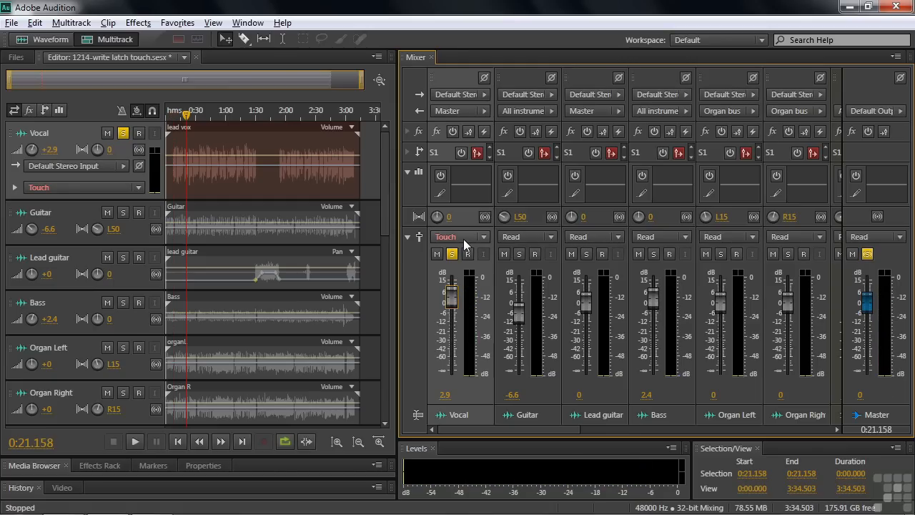
{"action": "mouse_move", "coordinate": [463, 244]}
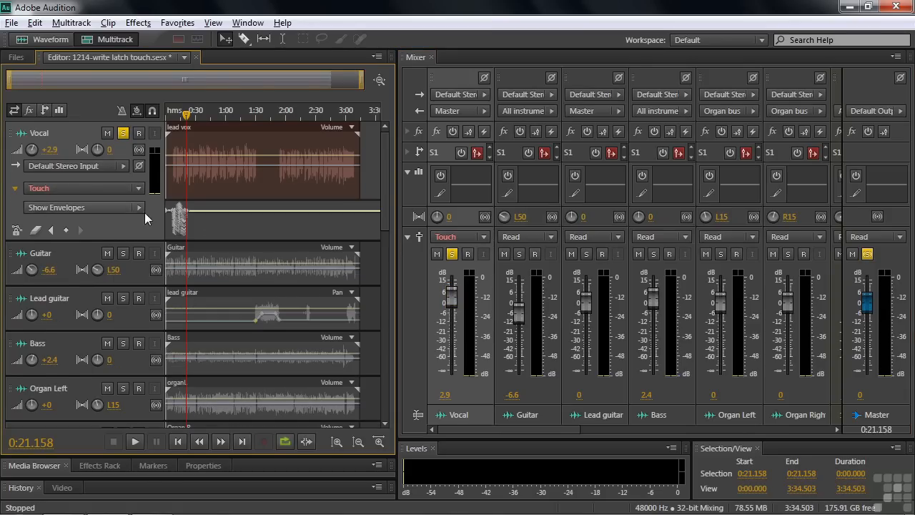
{"action": "mouse_move", "coordinate": [215, 219]}
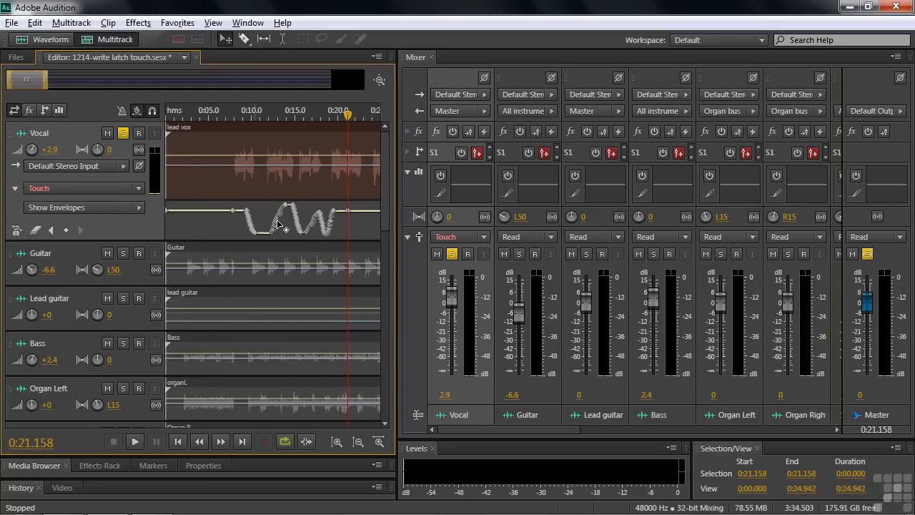
{"action": "mouse_move", "coordinate": [366, 248]}
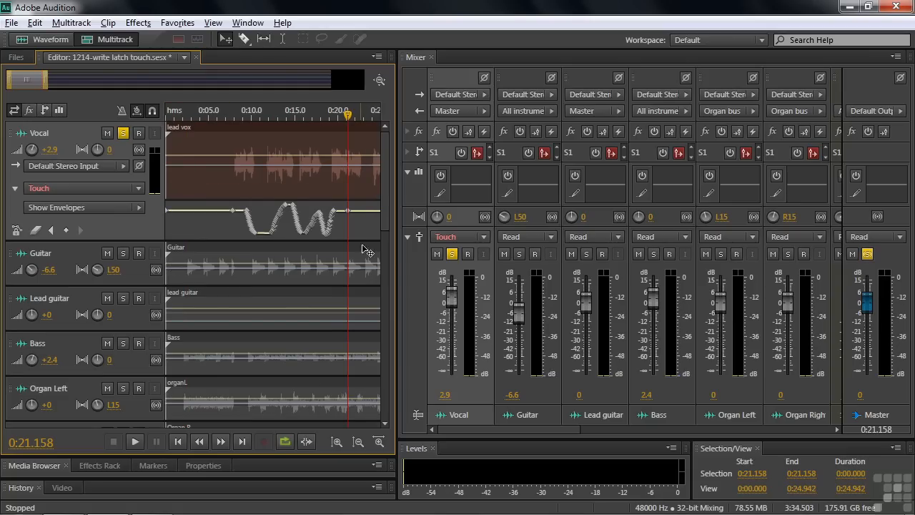
{"action": "mouse_move", "coordinate": [445, 366]}
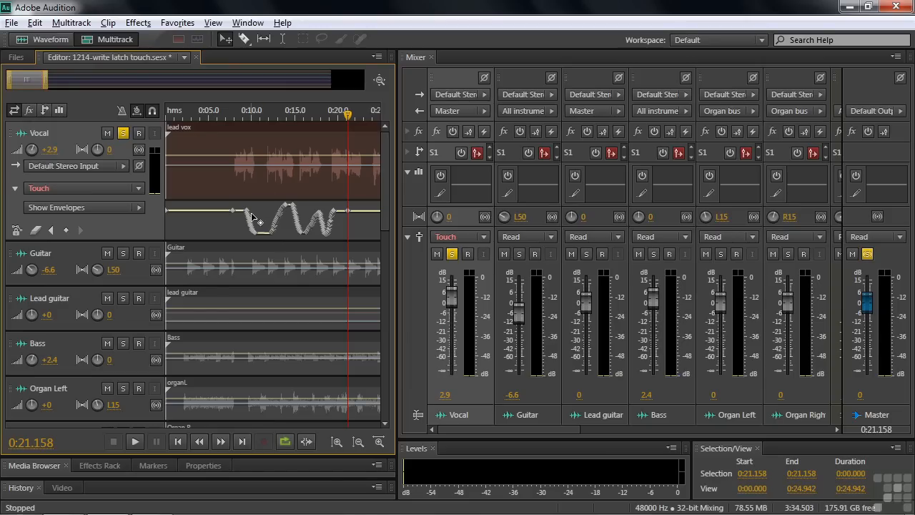
{"action": "mouse_move", "coordinate": [256, 241]}
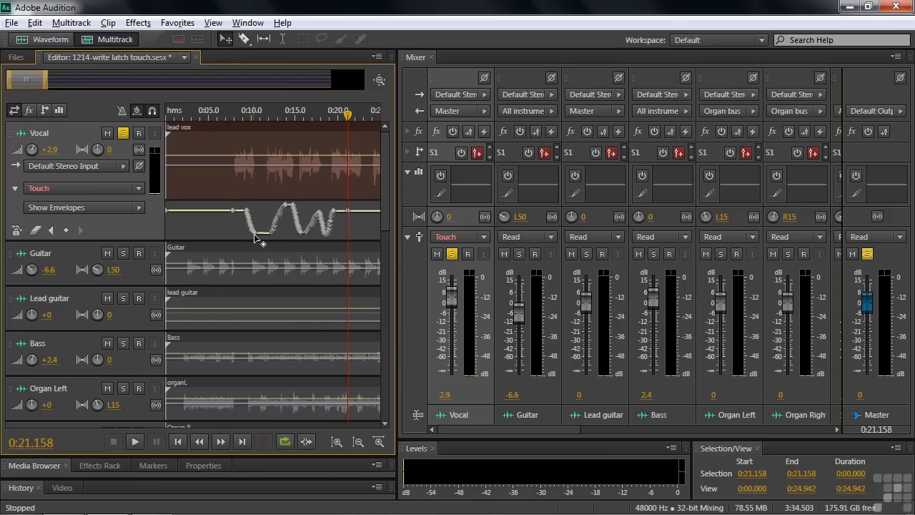
{"action": "mouse_move", "coordinate": [299, 224]}
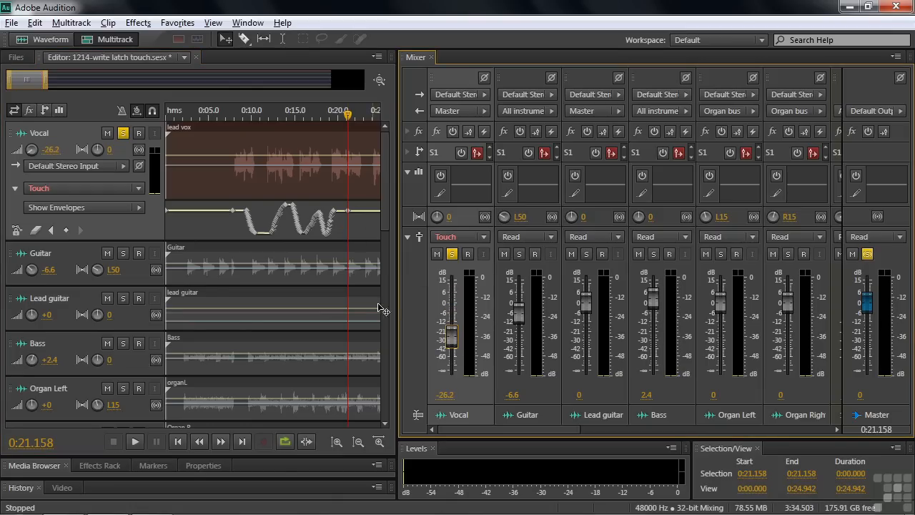
Play with Vocal in Touch mode and ride its fader to extend the envelope past the earlier pass
{"action": "left_click", "coordinate": [134, 440]}
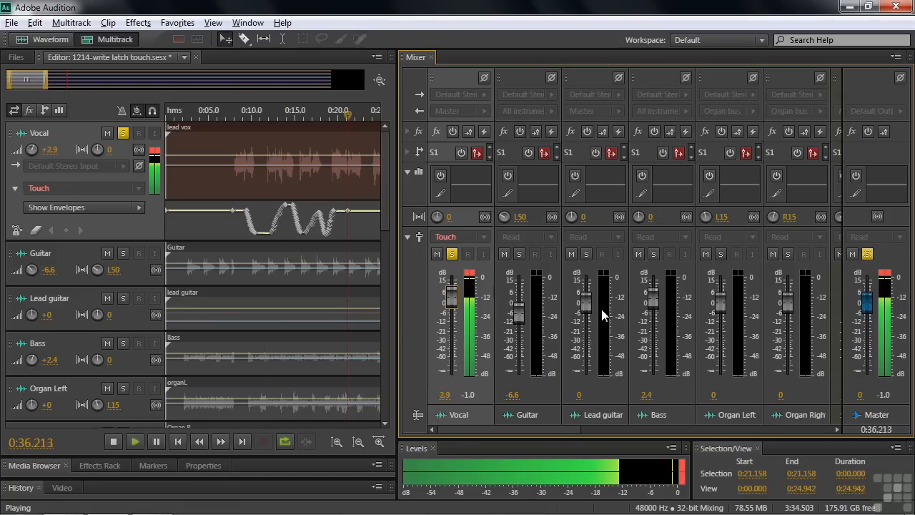
{"action": "left_click_drag", "start_coordinate": [452, 300], "coordinate": [455, 343]}
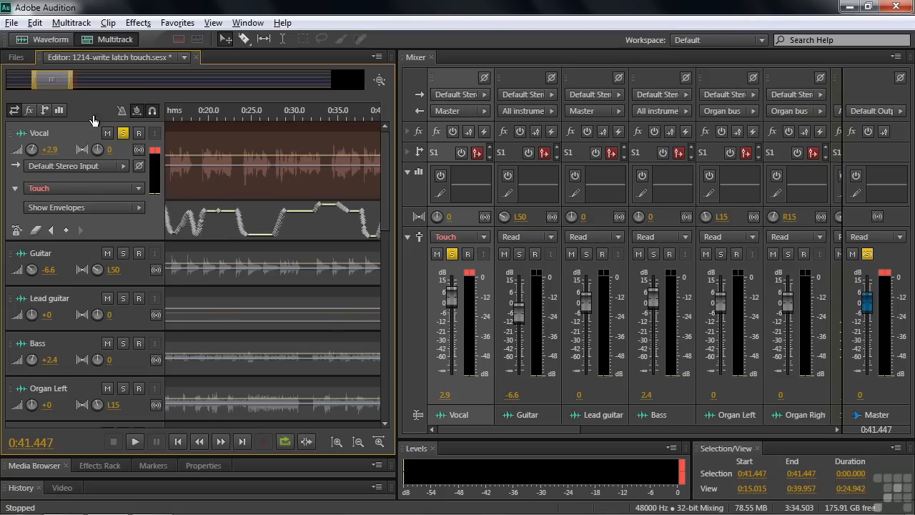
Switch the Vocal channel to Latch and start a playback pass that drops its level to -27.8
{"action": "scroll", "scroll_direction": "right", "scroll_amount": 3}
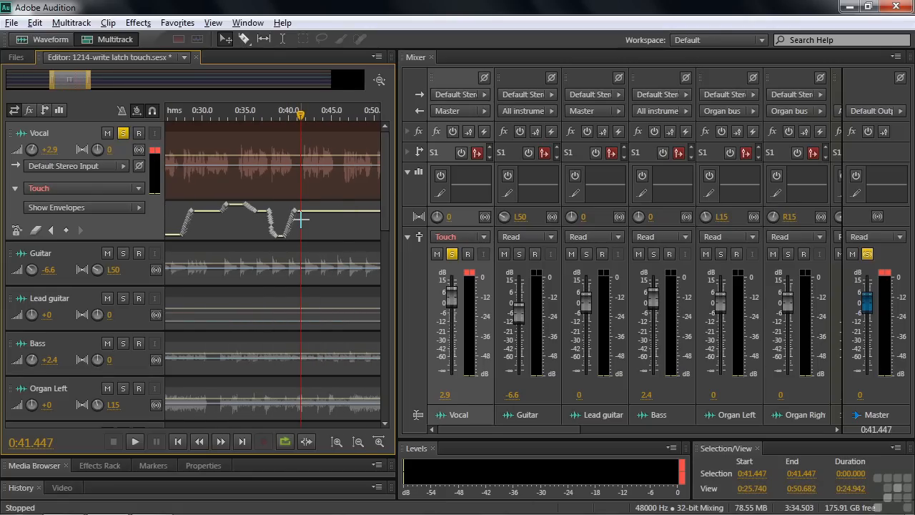
{"action": "left_click", "coordinate": [459, 237]}
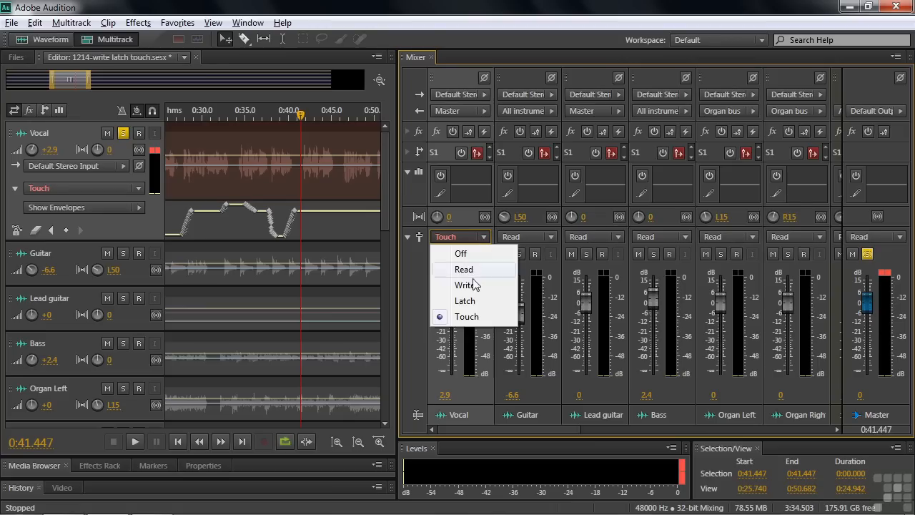
{"action": "left_click", "coordinate": [465, 300]}
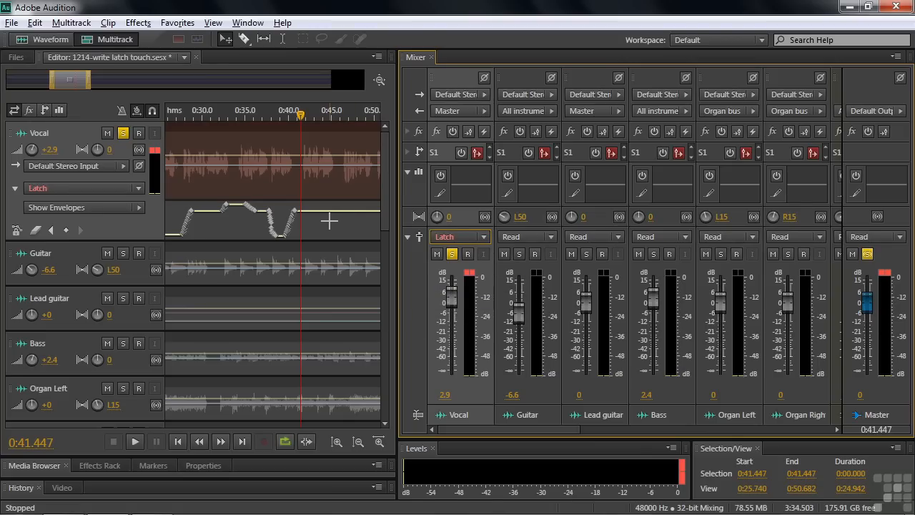
{"action": "mouse_move", "coordinate": [300, 160]}
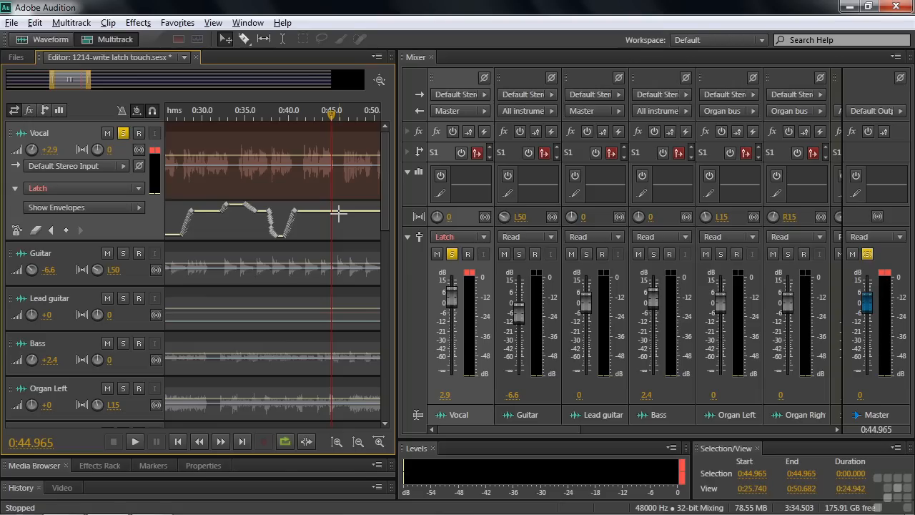
{"action": "mouse_move", "coordinate": [336, 218]}
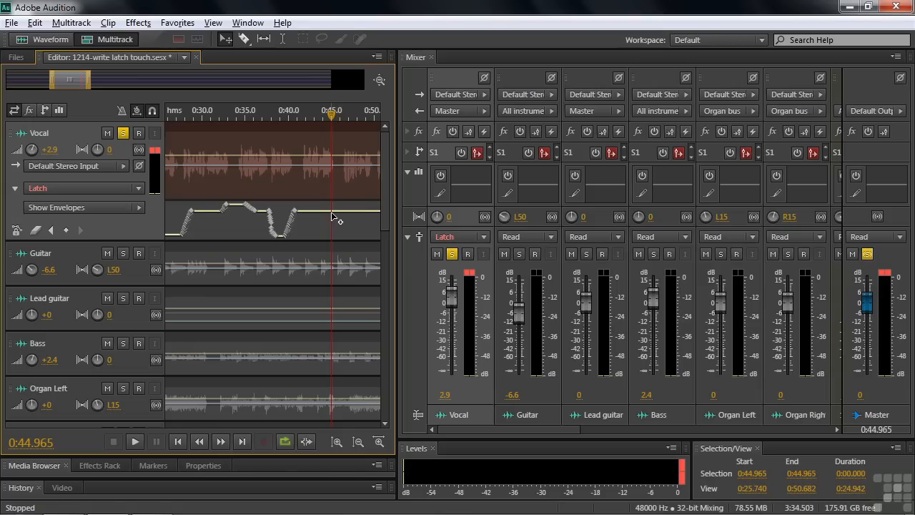
{"action": "mouse_move", "coordinate": [332, 217]}
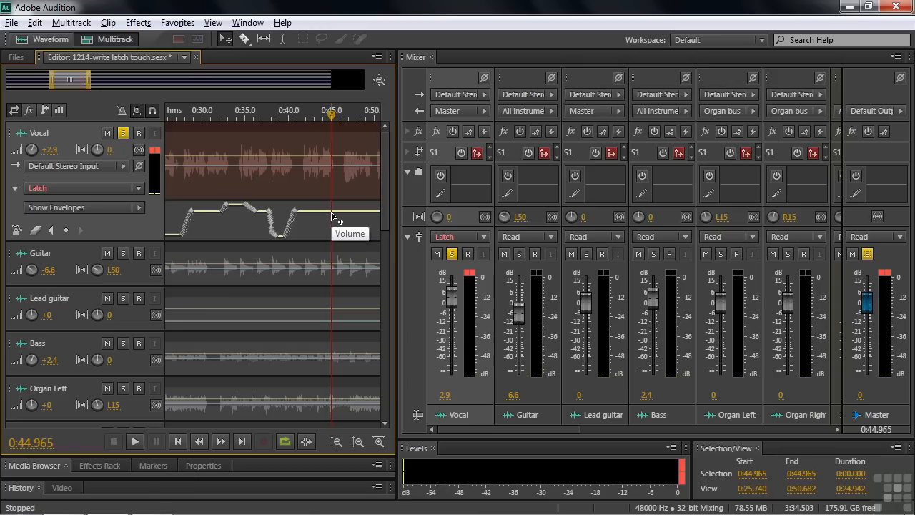
{"action": "left_click", "coordinate": [135, 440]}
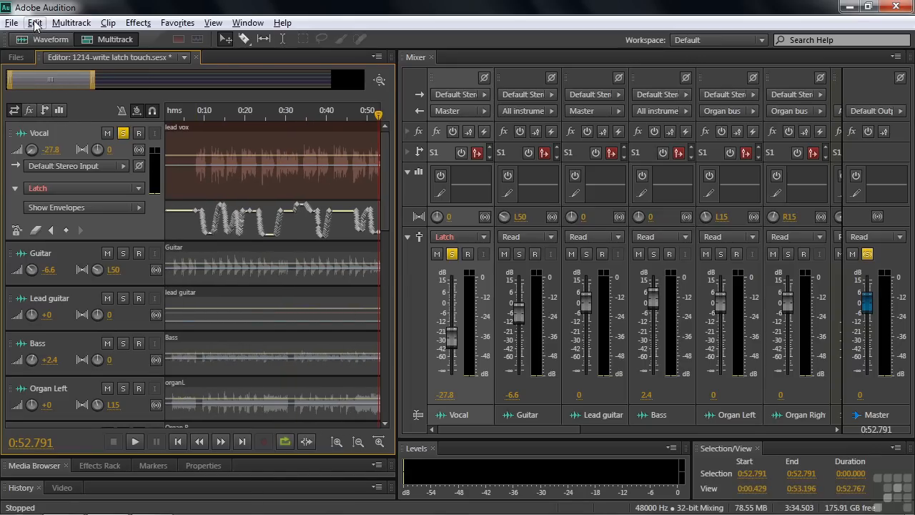
In Multitrack preferences, set the Automatch minimum time to 200 ms and confirm
{"action": "left_click", "coordinate": [34, 23]}
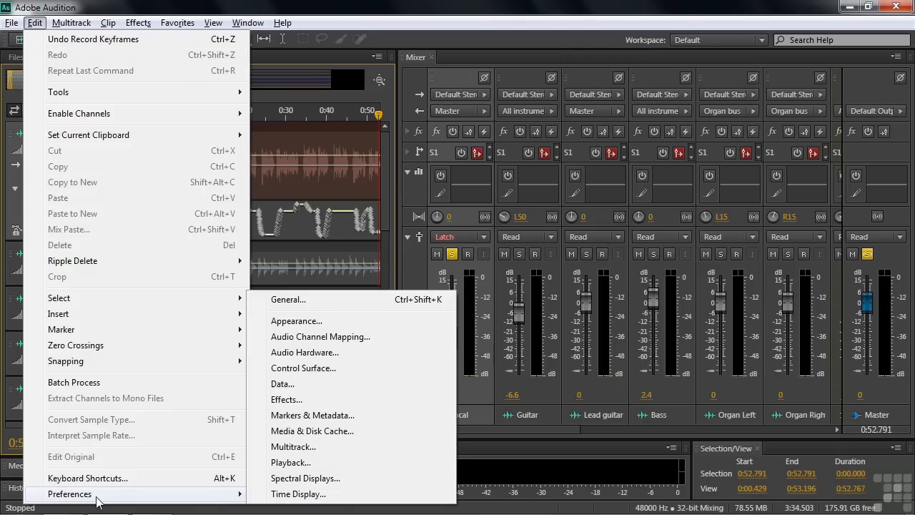
{"action": "left_click", "coordinate": [293, 446]}
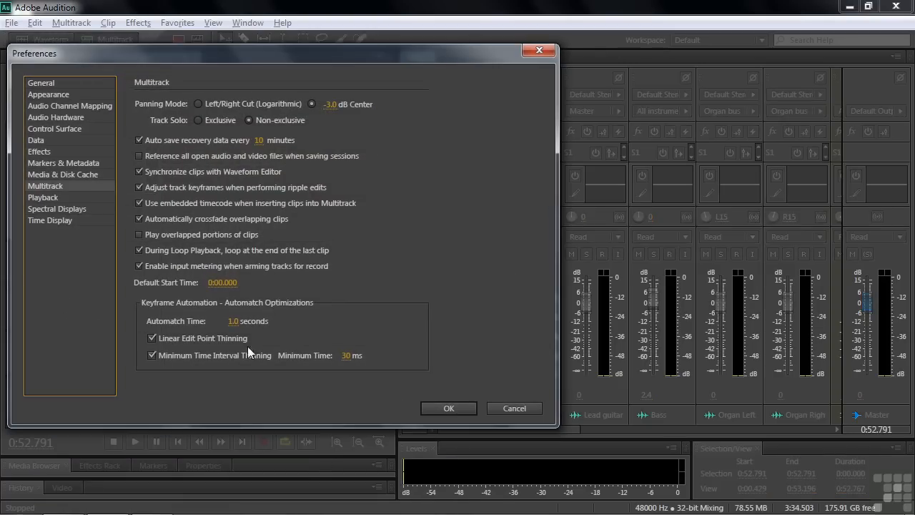
{"action": "mouse_move", "coordinate": [199, 327]}
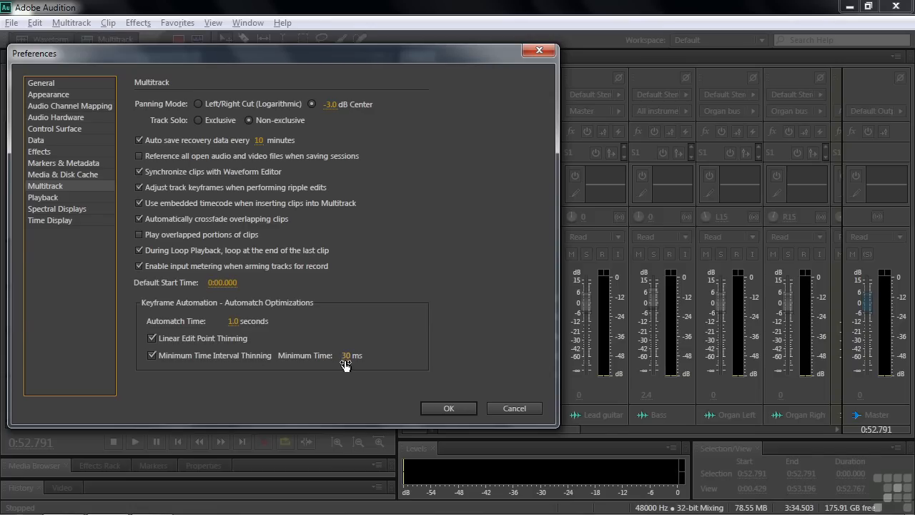
{"action": "mouse_move", "coordinate": [318, 364]}
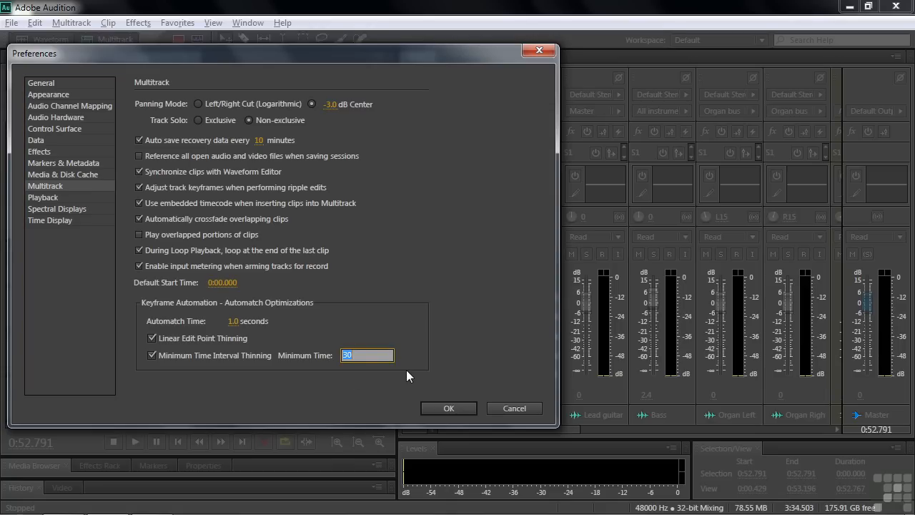
{"action": "type", "text": "200"}
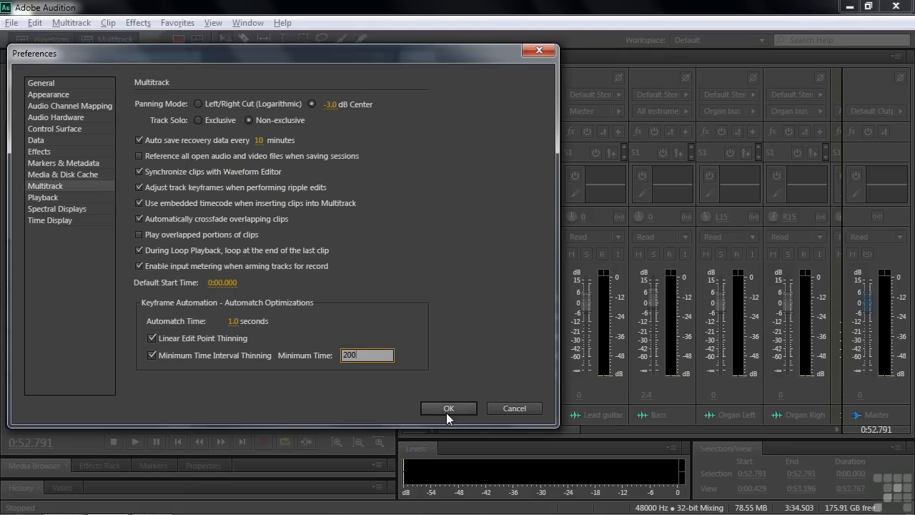
{"action": "left_click", "coordinate": [449, 408]}
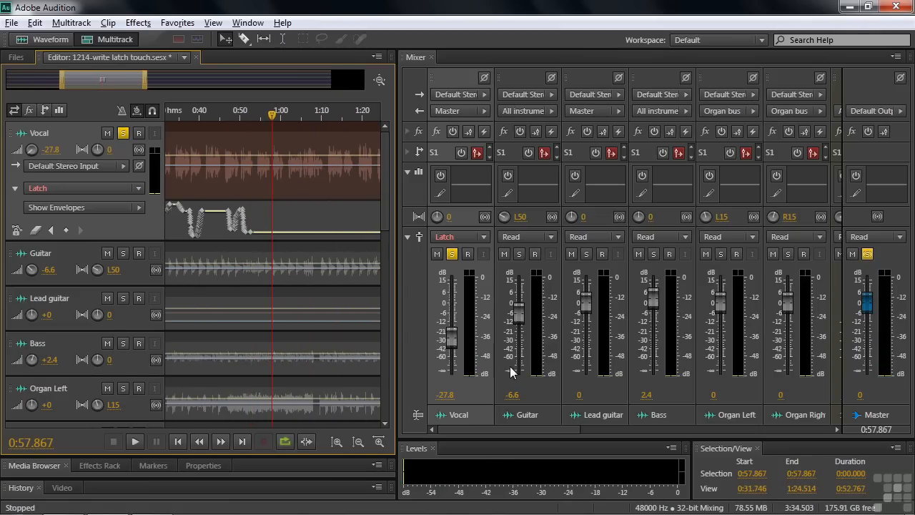
{"action": "mouse_move", "coordinate": [489, 308]}
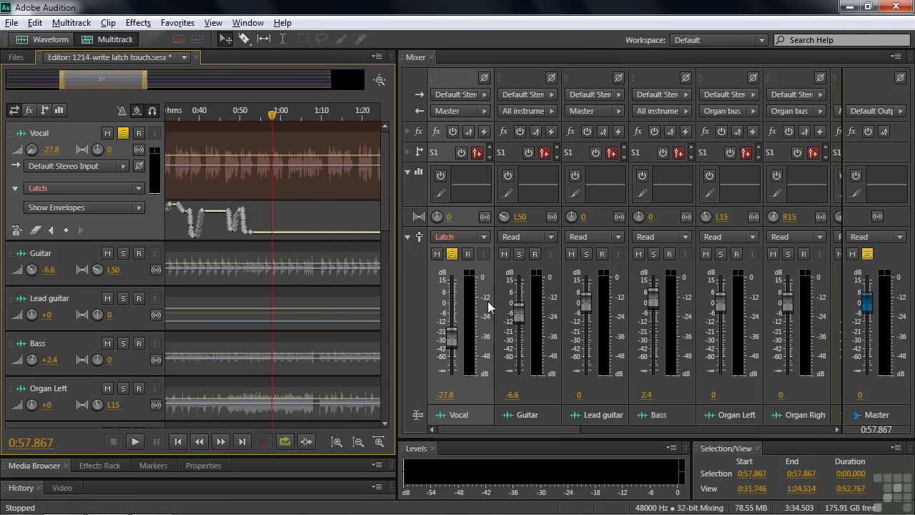
Play and raise the Vocal fader in the Mixer to about 3.3 while Latch records
{"action": "left_click", "coordinate": [134, 441]}
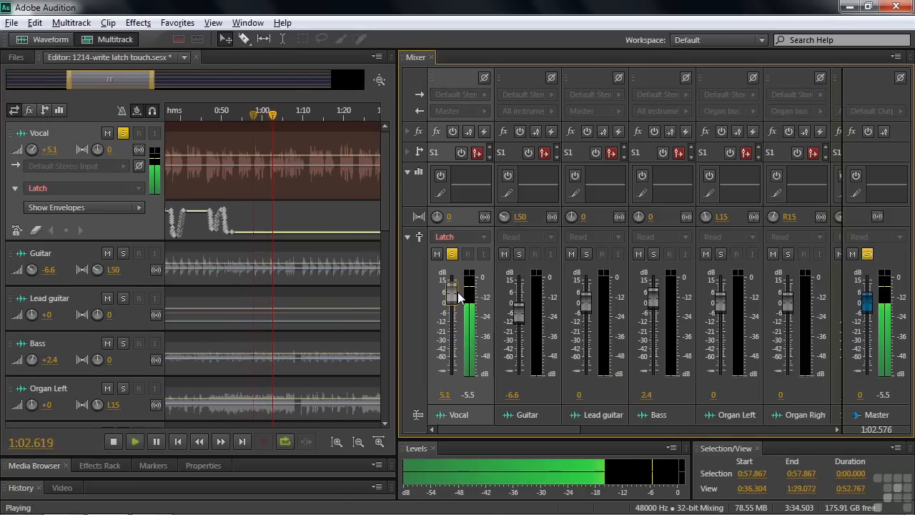
{"action": "left_click_drag", "start_coordinate": [452, 294], "coordinate": [452, 320]}
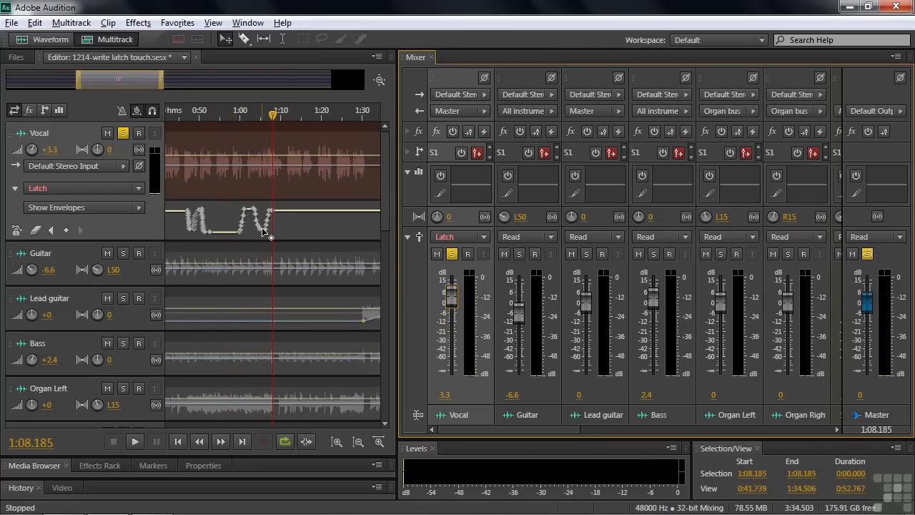
{"action": "mouse_move", "coordinate": [254, 211]}
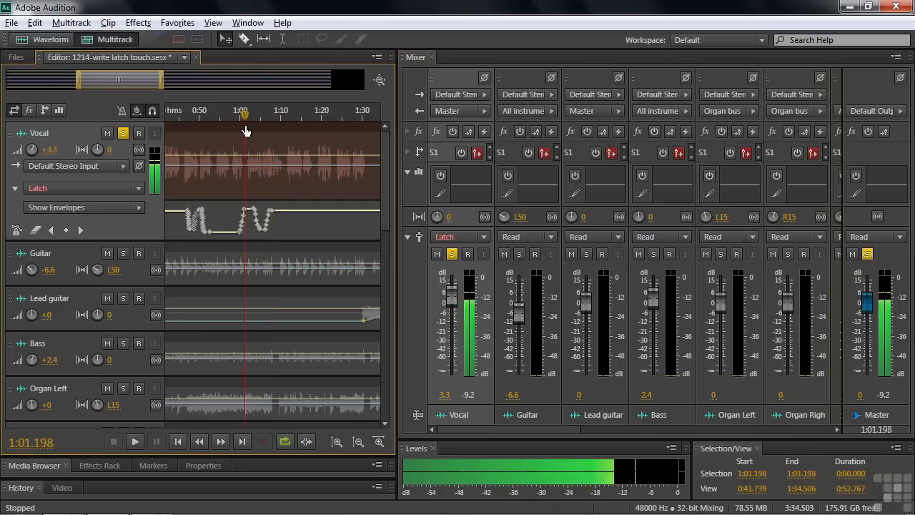
Play from about 1:00 and pull the Vocal level down to -20 in a Latch pass
{"action": "left_click", "coordinate": [134, 440]}
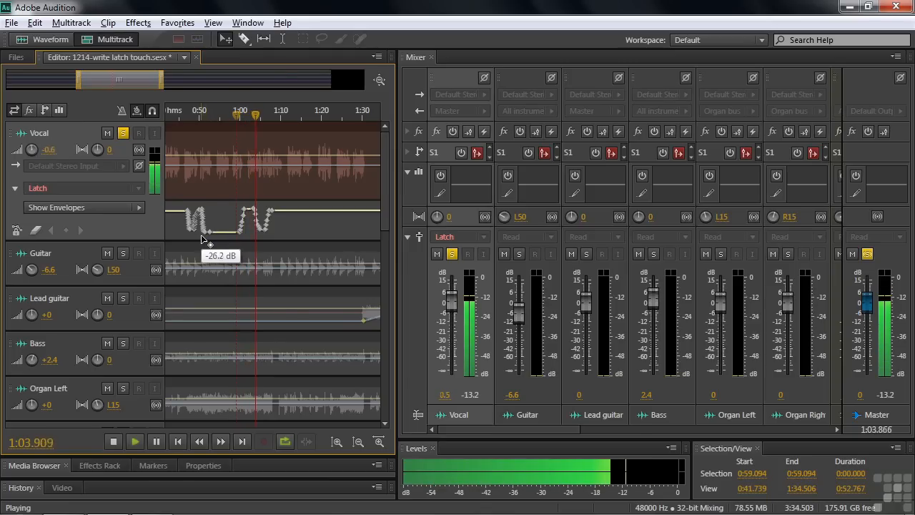
{"action": "left_click", "coordinate": [113, 440]}
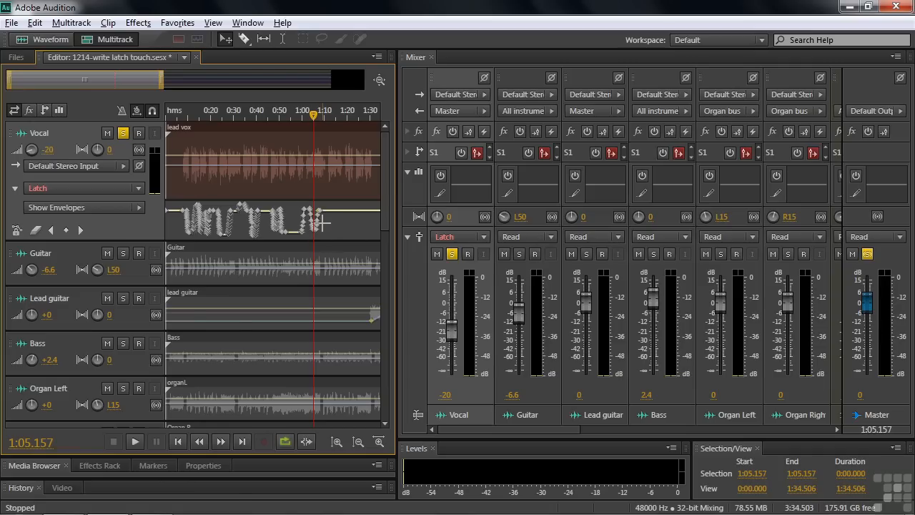
{"action": "mouse_move", "coordinate": [303, 237]}
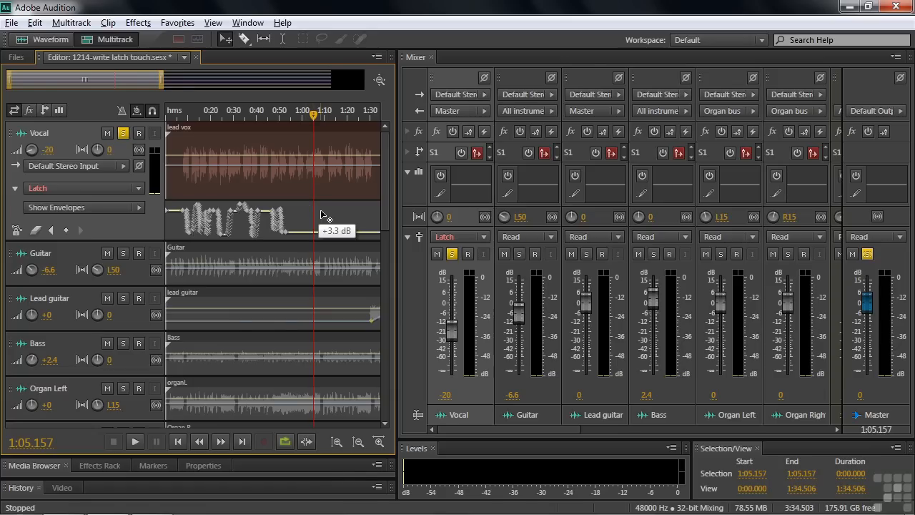
{"action": "mouse_move", "coordinate": [265, 207]}
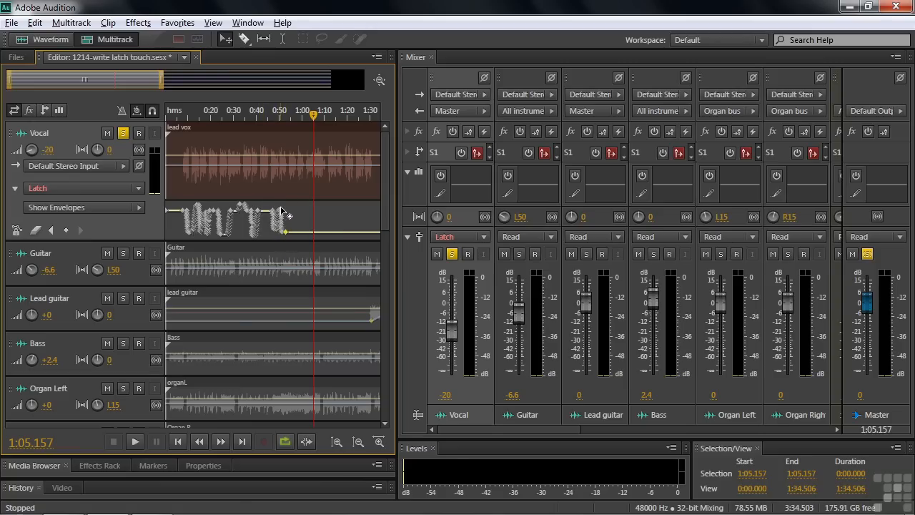
{"action": "mouse_move", "coordinate": [323, 249]}
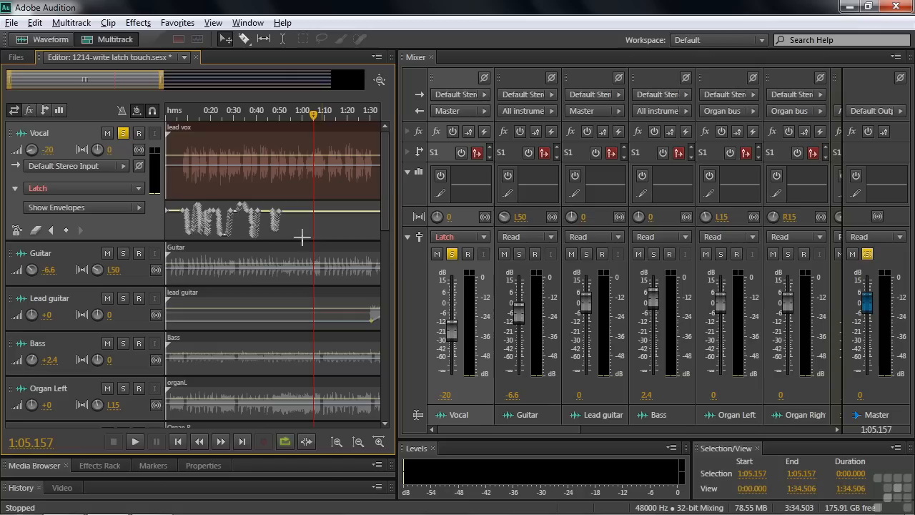
{"action": "mouse_move", "coordinate": [292, 238]}
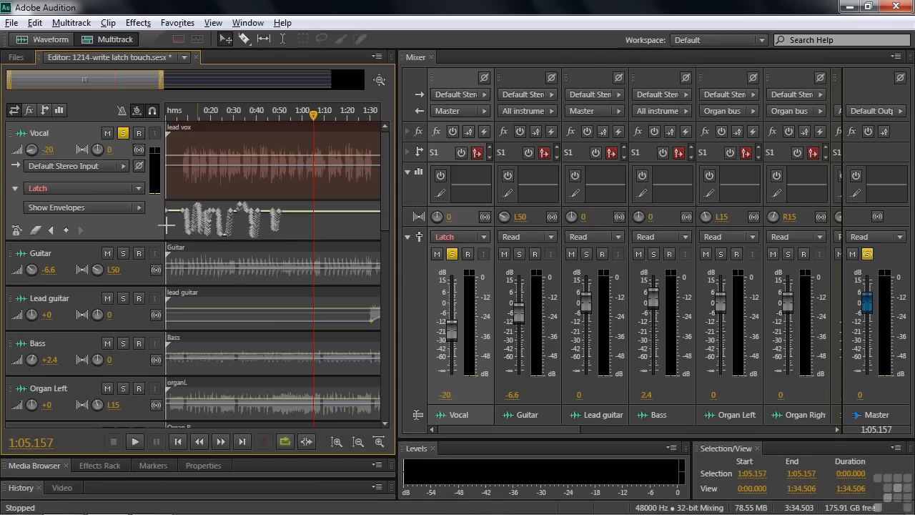
{"action": "mouse_move", "coordinate": [36, 229]}
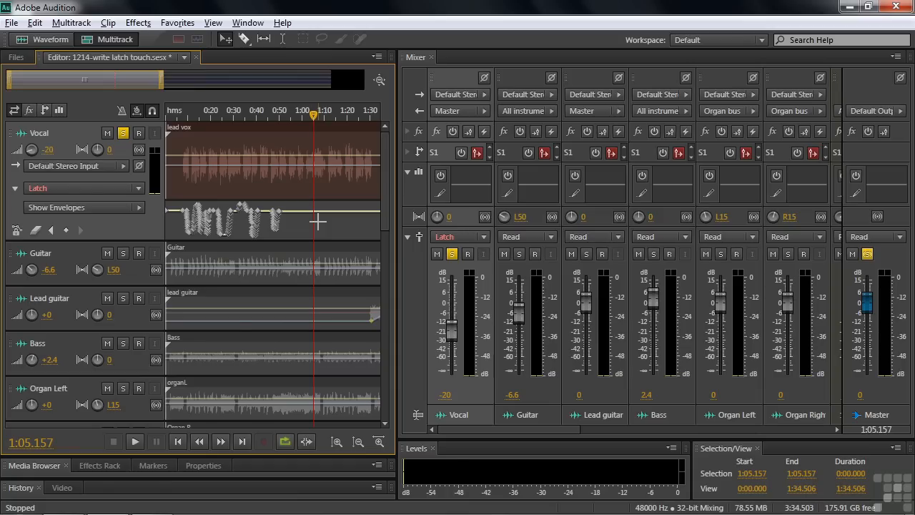
{"action": "mouse_move", "coordinate": [17, 229]}
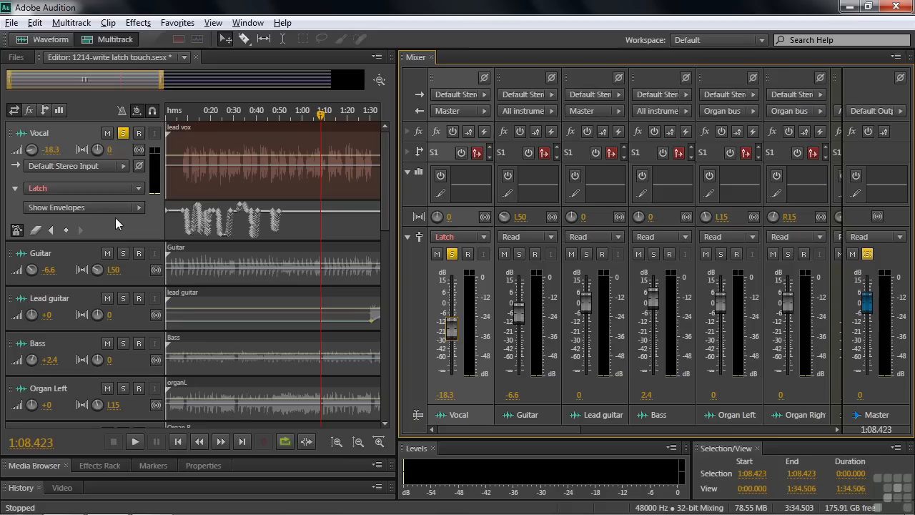
{"action": "mouse_move", "coordinate": [17, 229]}
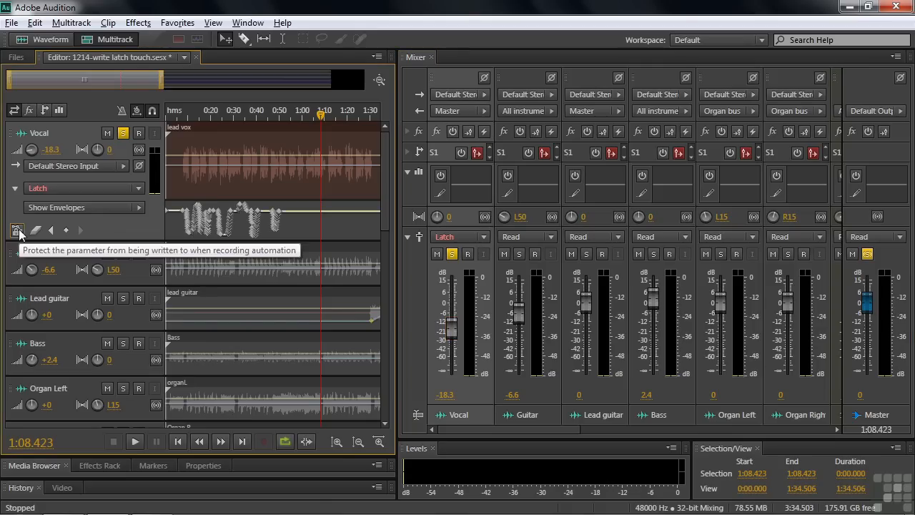
{"action": "mouse_move", "coordinate": [37, 229]}
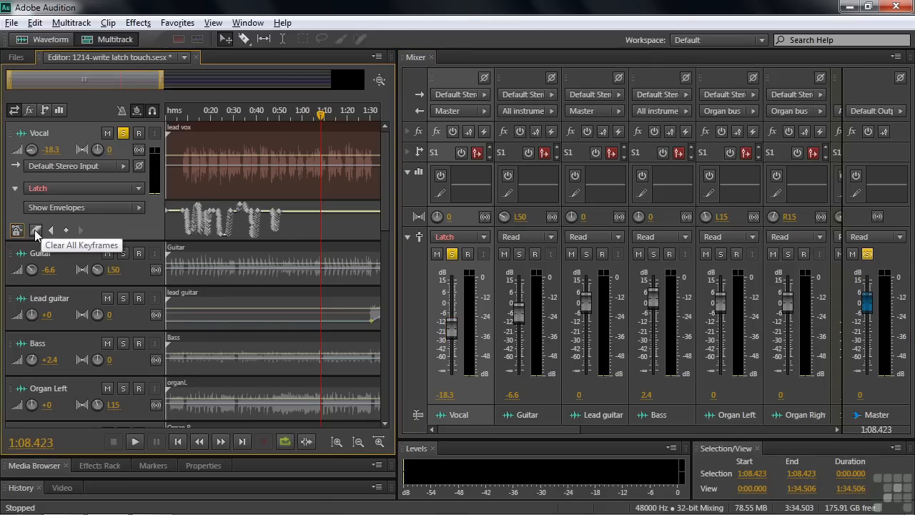
Clear all Vocal volume keyframes, leaving a flat envelope with a new point added
{"action": "left_click", "coordinate": [37, 229]}
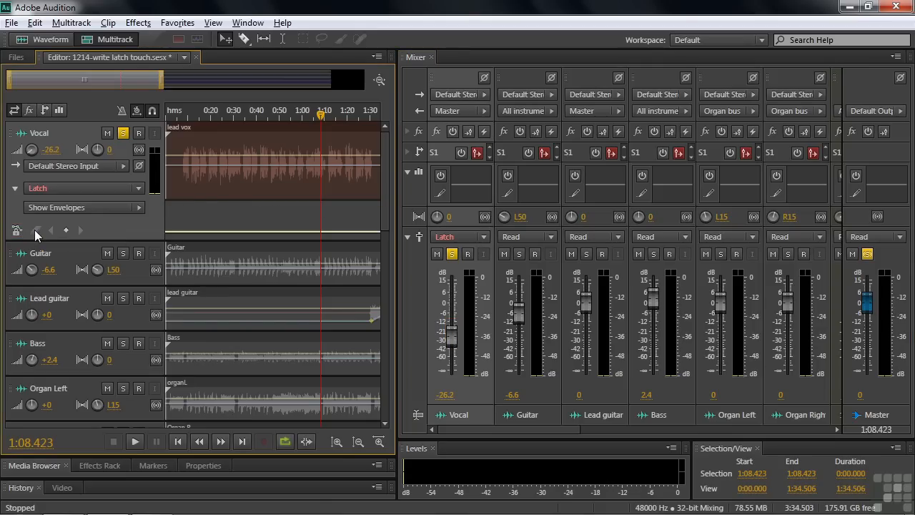
{"action": "mouse_move", "coordinate": [223, 236]}
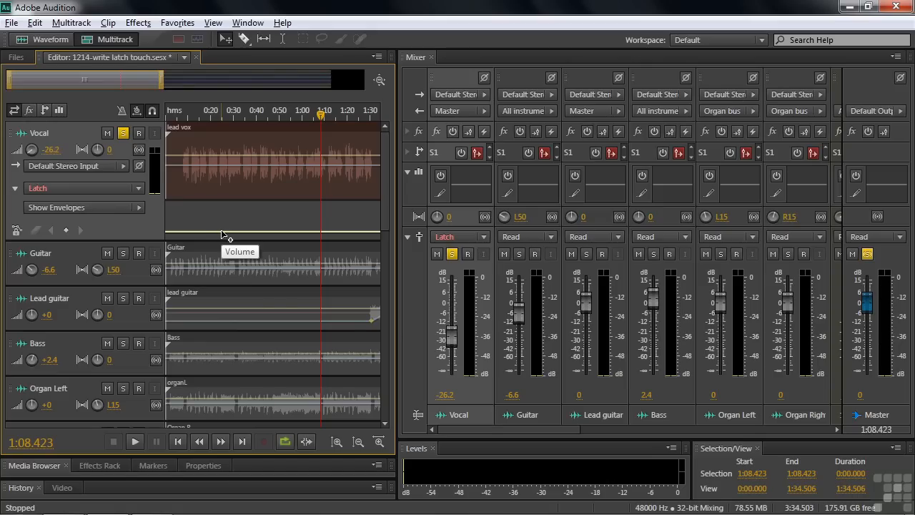
{"action": "double_click", "coordinate": [51, 150]}
{"action": "type", "text": "+3"}
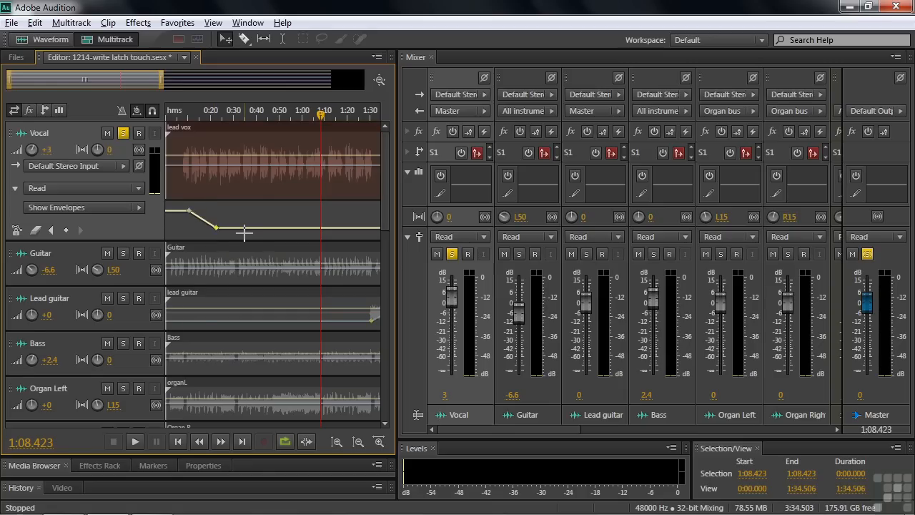
Drag a Vocal keyframe to shape a dip then rise, and play it back from earlier
{"action": "left_click_drag", "start_coordinate": [218, 227], "coordinate": [243, 211]}
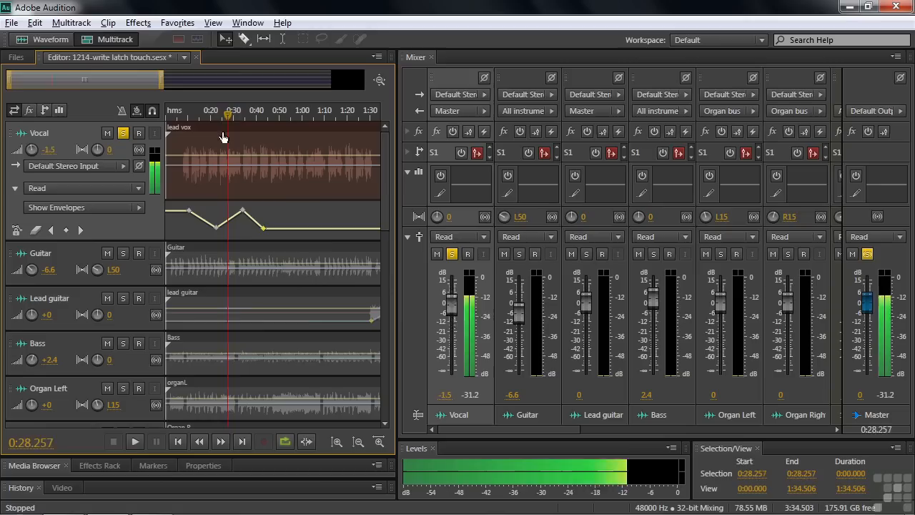
{"action": "left_click", "coordinate": [134, 441]}
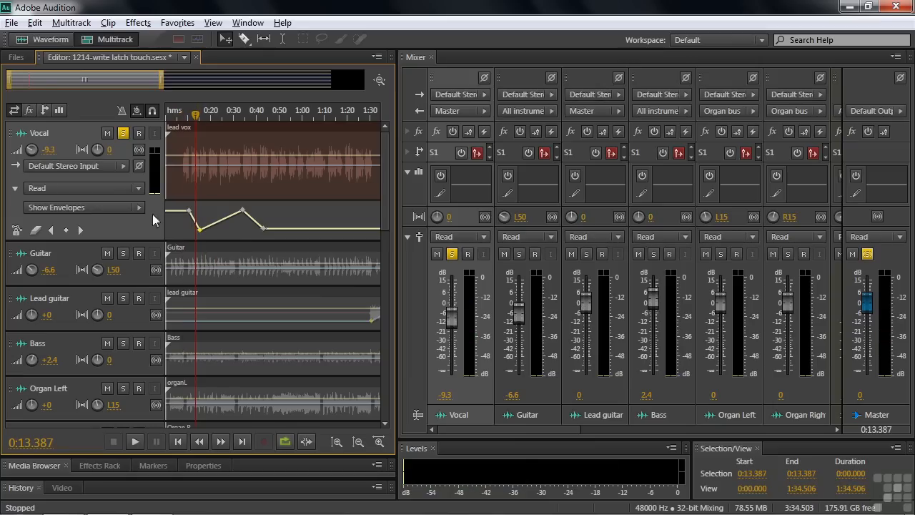
Switch the Vocal track's automation mode to Off and move the playhead earlier
{"action": "left_click", "coordinate": [83, 187]}
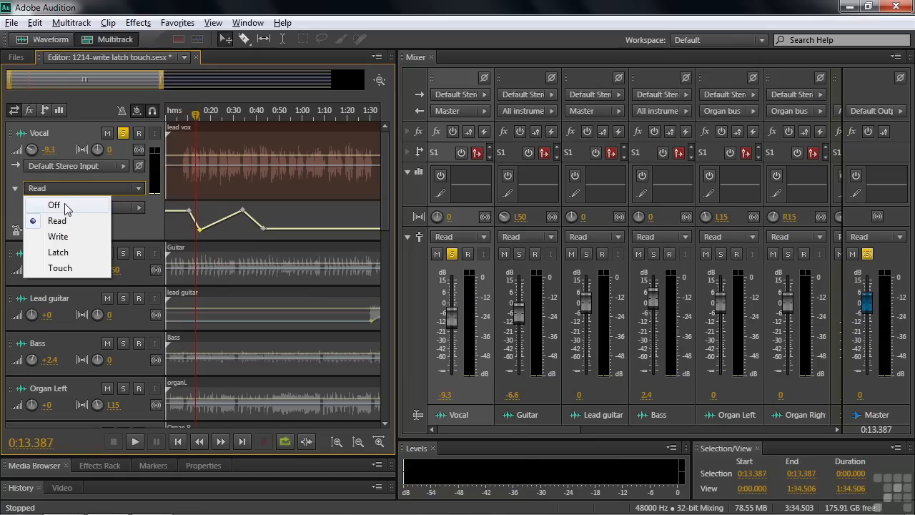
{"action": "left_click", "coordinate": [54, 206]}
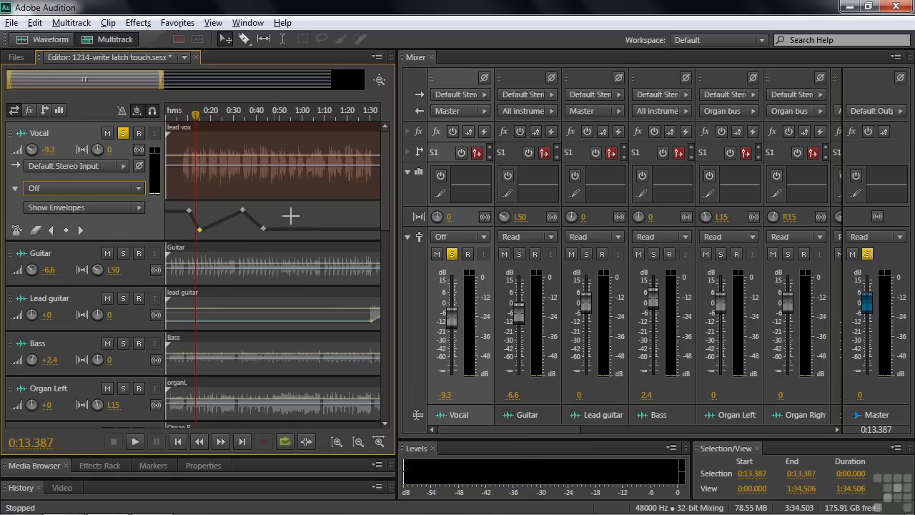
{"action": "mouse_move", "coordinate": [200, 136]}
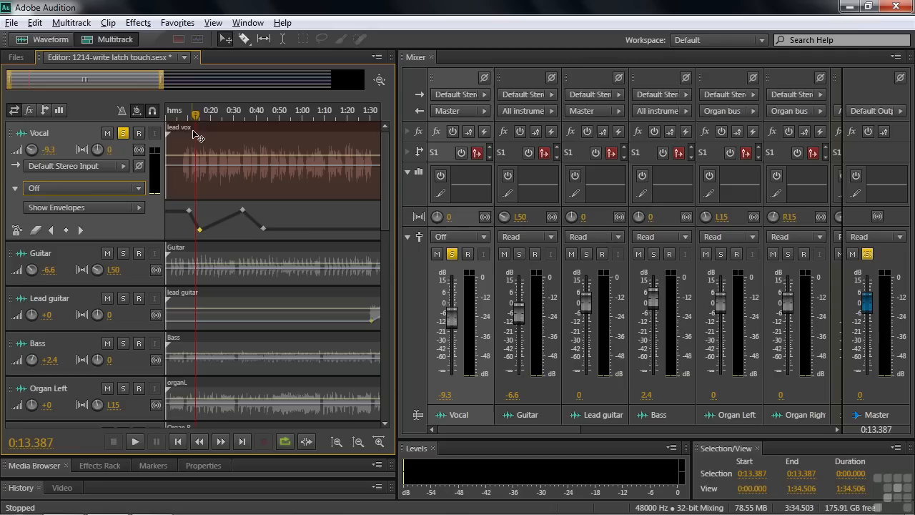
{"action": "left_click", "coordinate": [188, 114]}
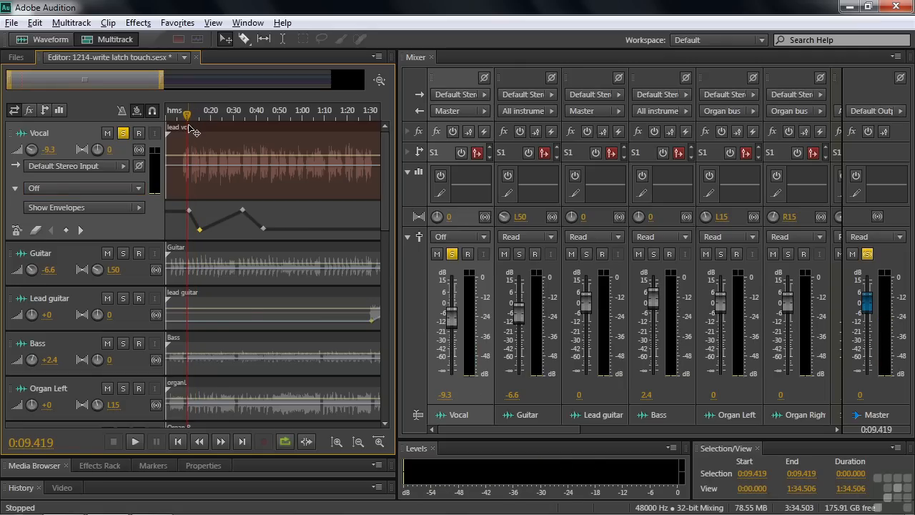
{"action": "mouse_move", "coordinate": [192, 129]}
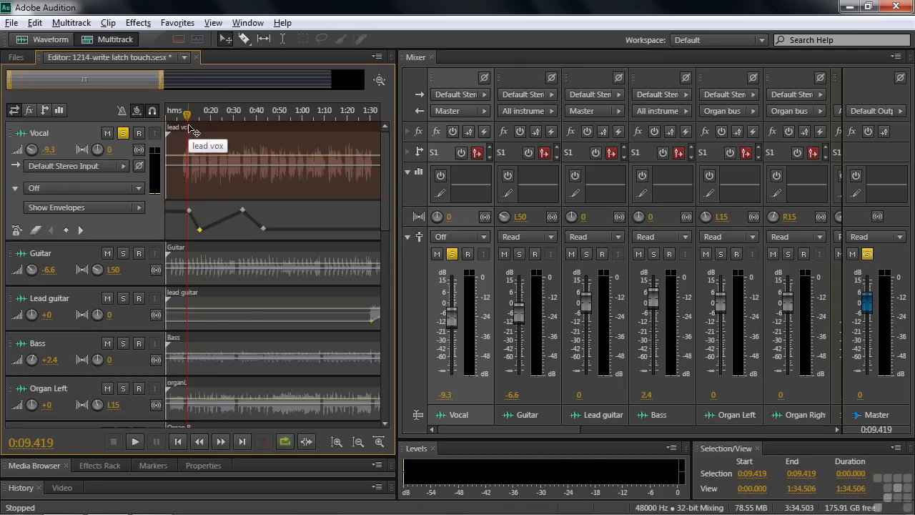
Reposition the playhead, then set the Vocal track's automation back to Read
{"action": "left_click", "coordinate": [134, 441]}
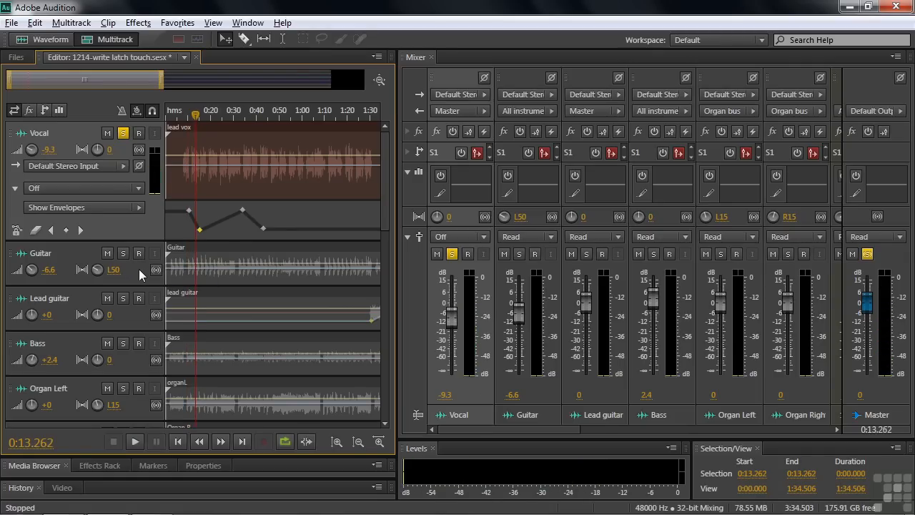
{"action": "mouse_move", "coordinate": [157, 208]}
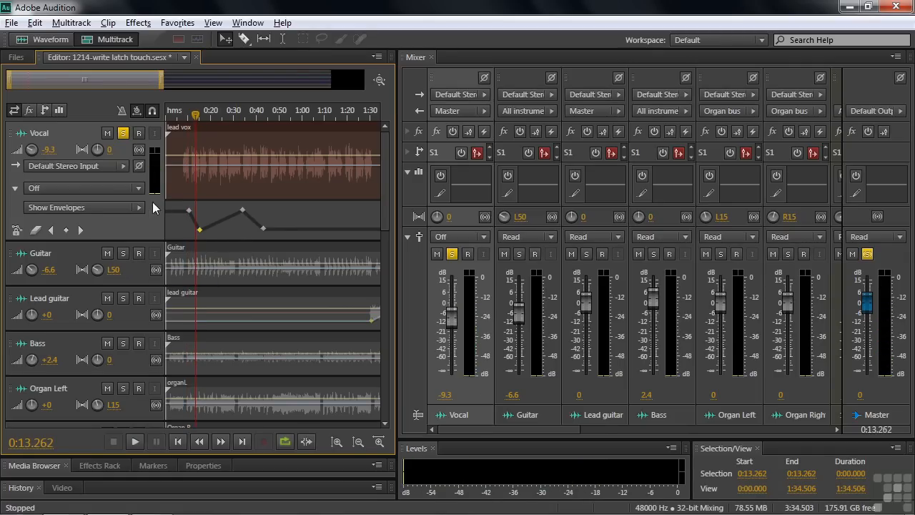
{"action": "left_click", "coordinate": [83, 189]}
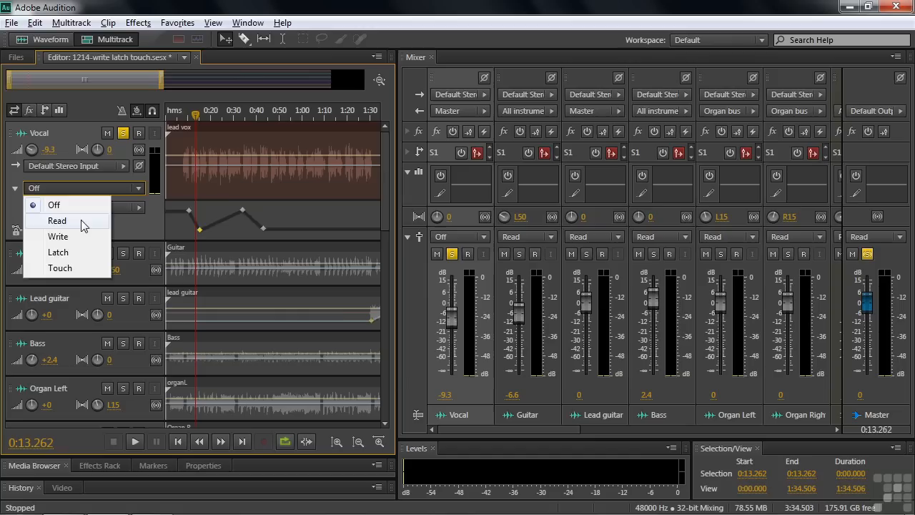
{"action": "left_click", "coordinate": [57, 220]}
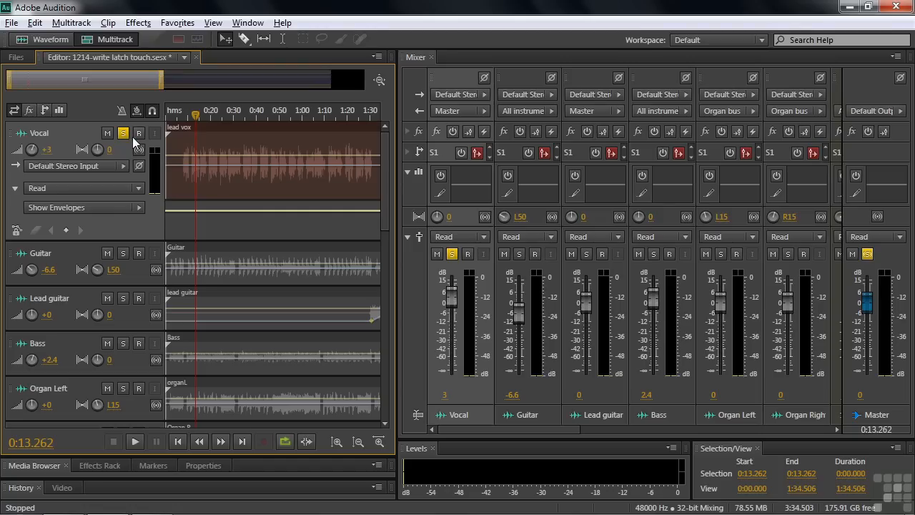
Set the All instruments bus to Latch in the Mixer and return the playhead to 0:00
{"action": "scroll", "scroll_direction": "down", "scroll_amount": 3}
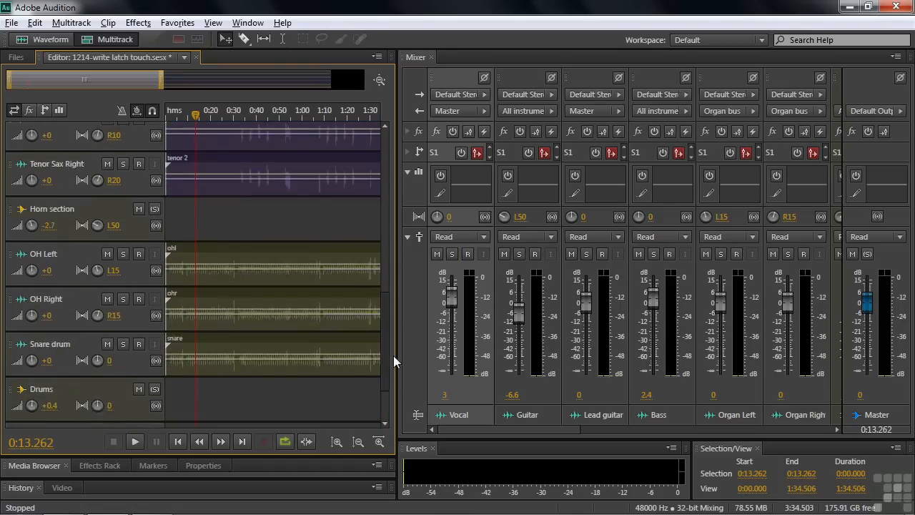
{"action": "scroll", "scroll_direction": "down", "scroll_amount": 3}
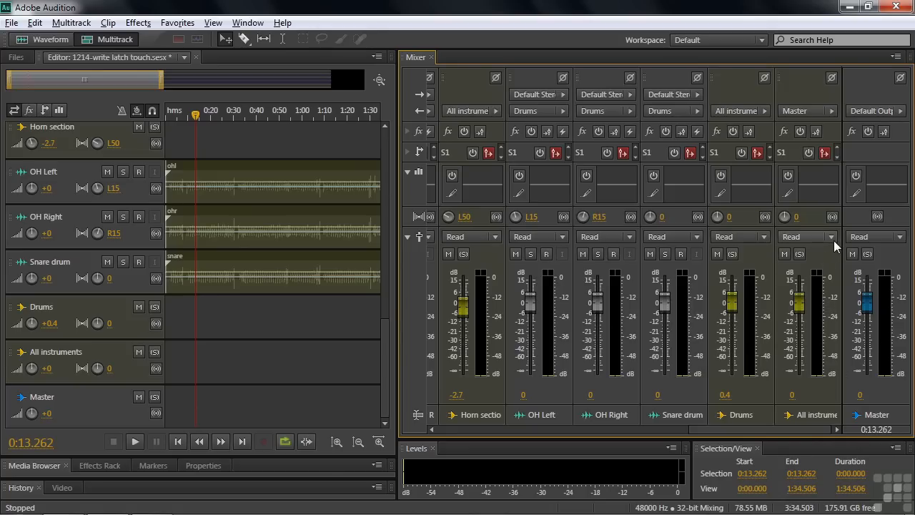
{"action": "left_click", "coordinate": [807, 236]}
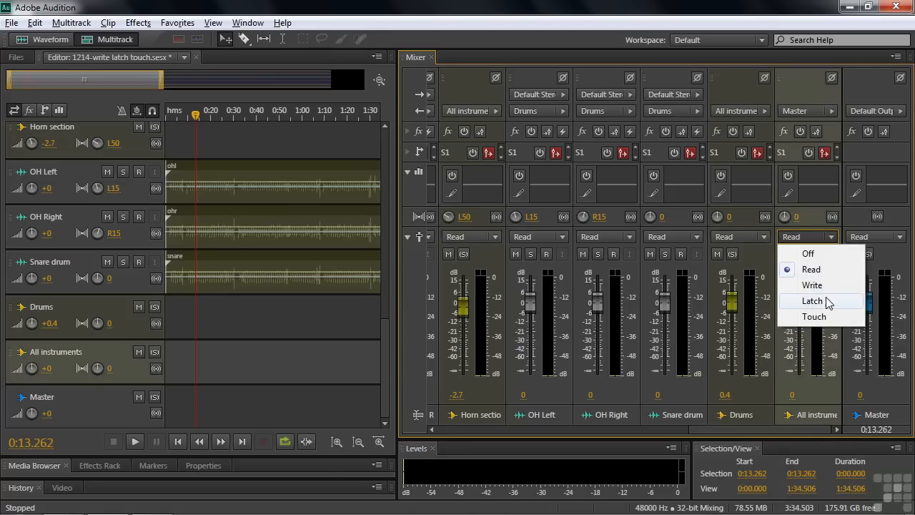
{"action": "left_click", "coordinate": [813, 300]}
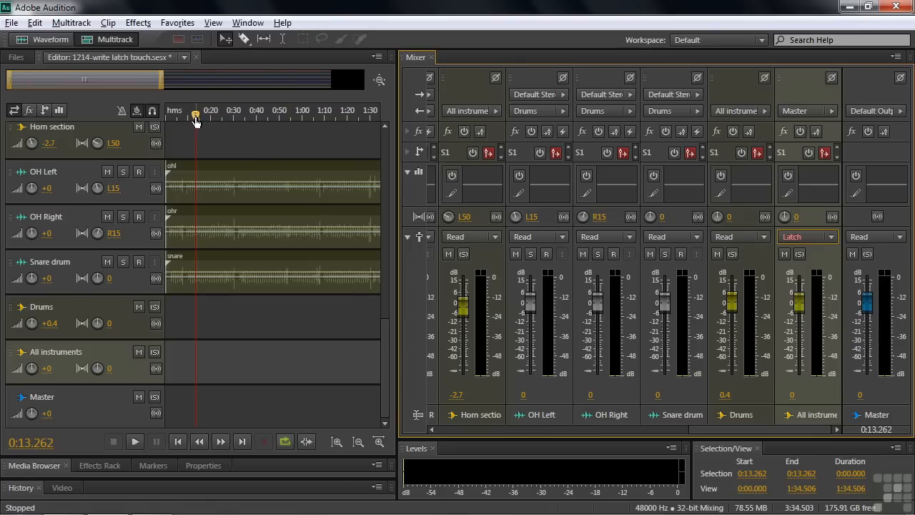
{"action": "left_click", "coordinate": [166, 114]}
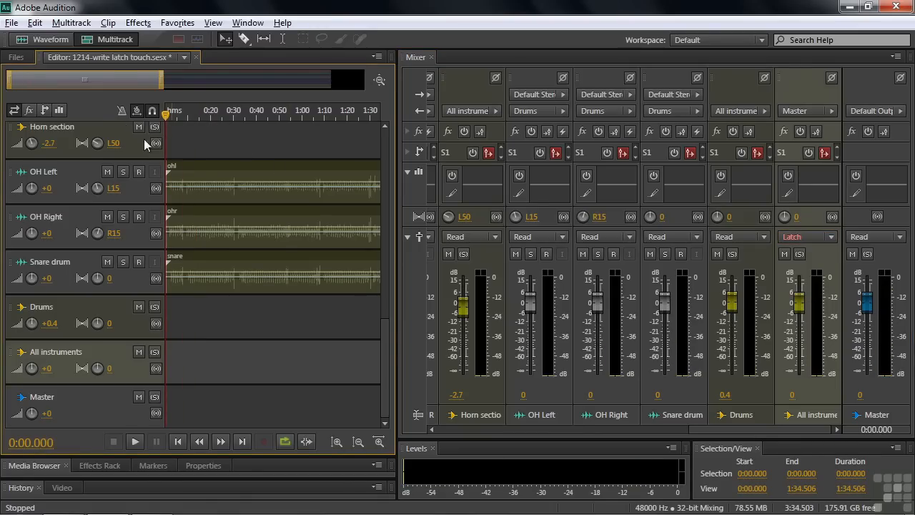
{"action": "mouse_move", "coordinate": [657, 399]}
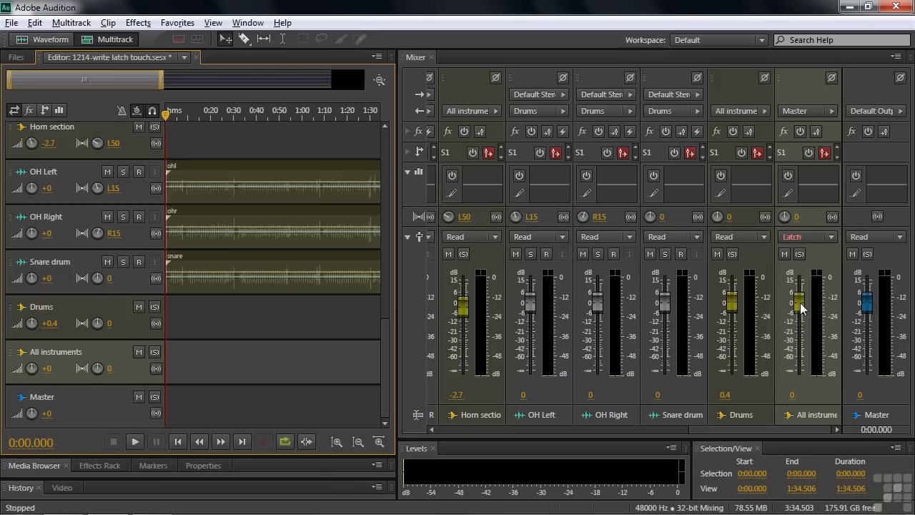
{"action": "mouse_move", "coordinate": [800, 306]}
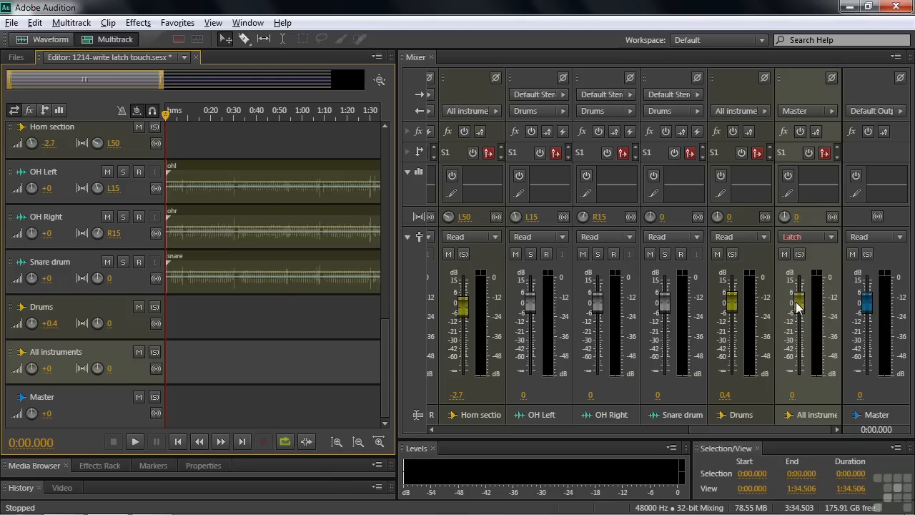
{"action": "mouse_move", "coordinate": [800, 313]}
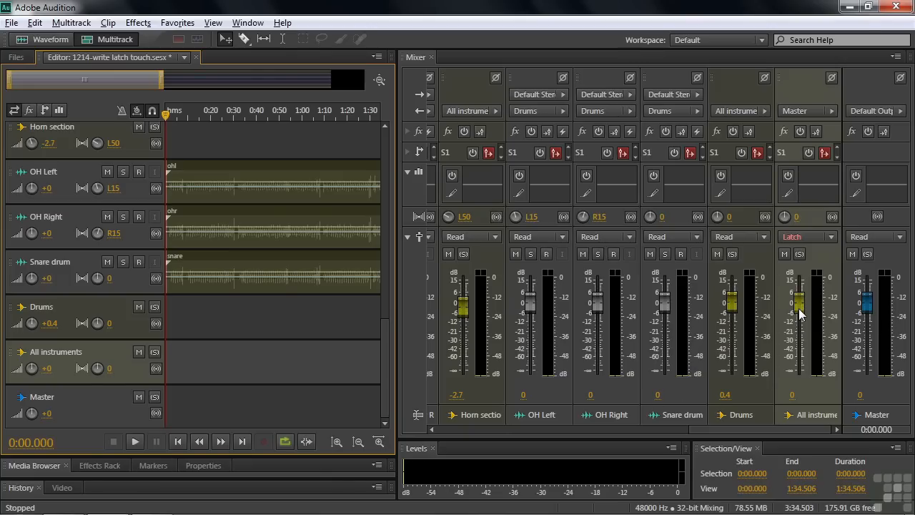
Play from the start and drop the All instruments fader to -3.7 dB, stopping near 0:11
{"action": "left_click", "coordinate": [134, 440]}
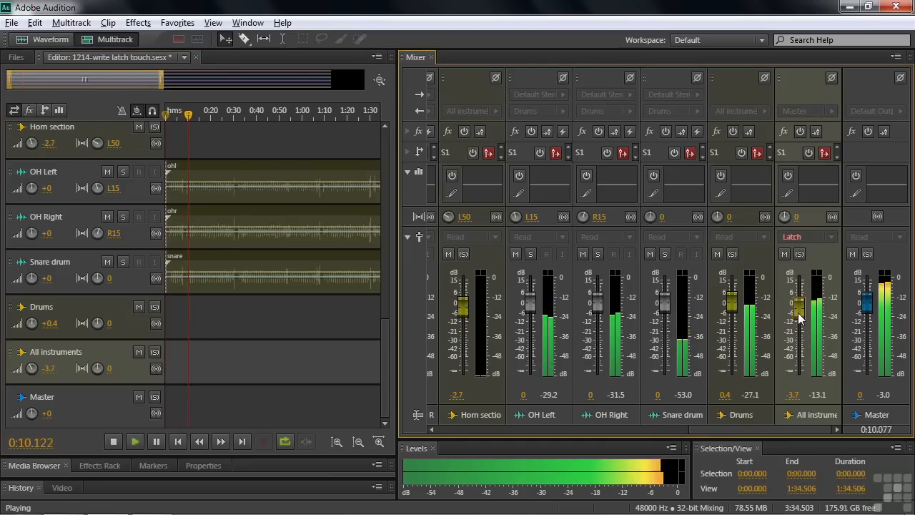
{"action": "left_click", "coordinate": [113, 441]}
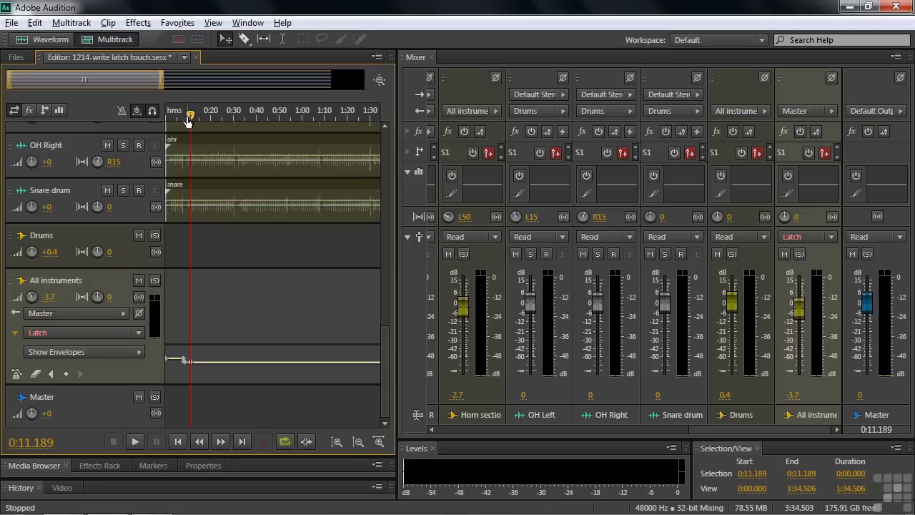
Move the playhead and bring the 1:40–2:50 section of the song into view
{"action": "left_click", "coordinate": [180, 121]}
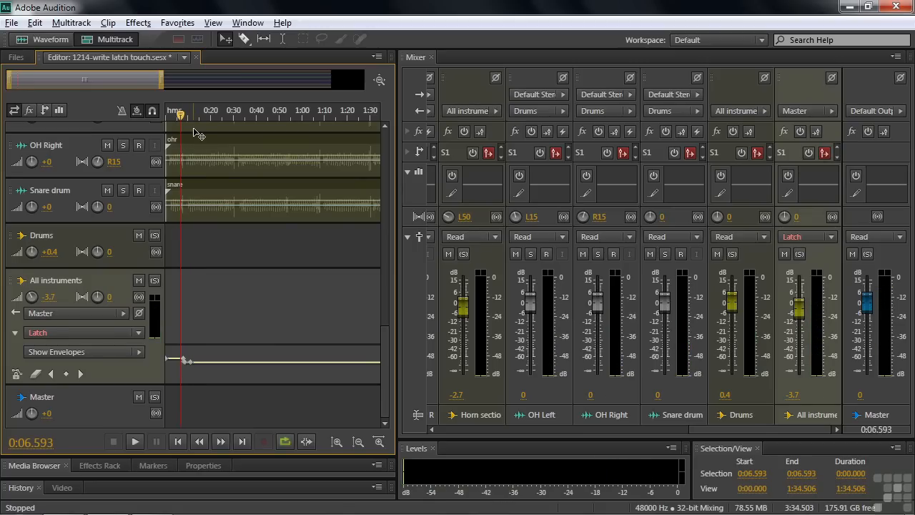
{"action": "left_click", "coordinate": [134, 440]}
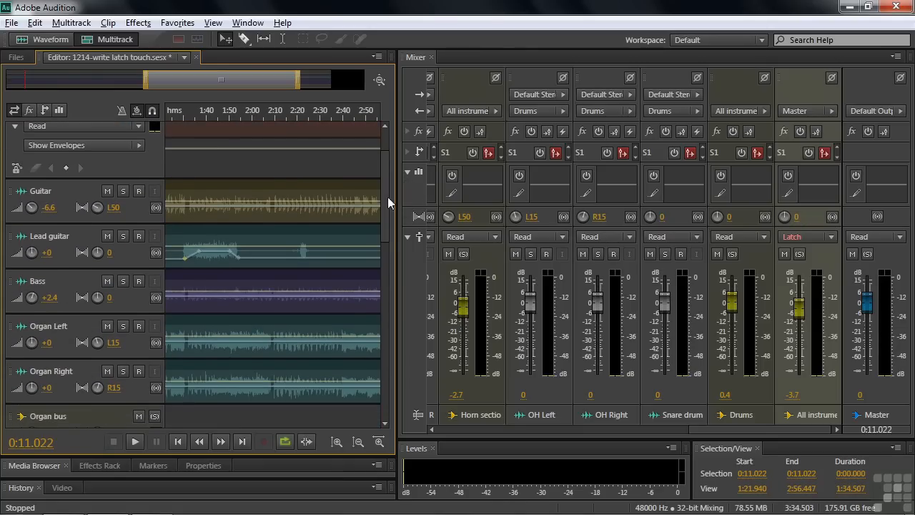
Play from about 1:25, raise the All instruments bus to -1.2, then park the playhead near 1:51
{"action": "left_click", "coordinate": [172, 117]}
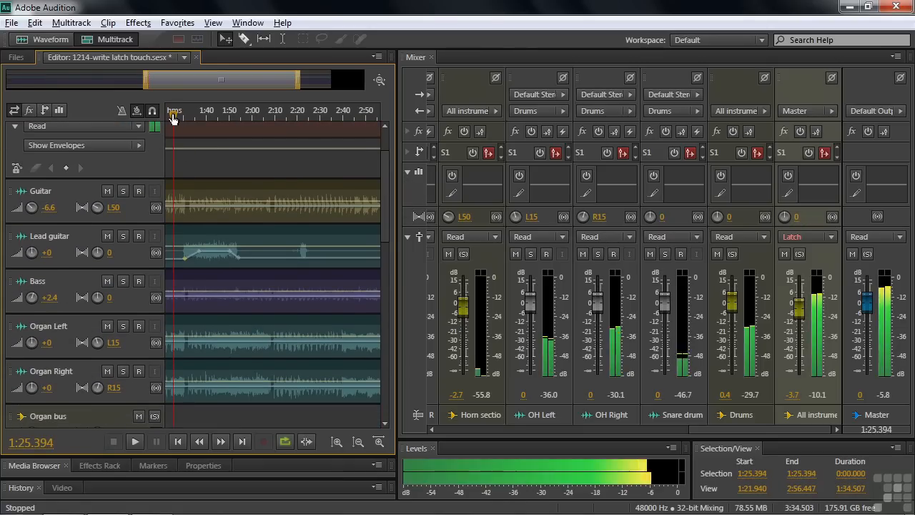
{"action": "scroll", "scroll_direction": "down", "scroll_amount": 3}
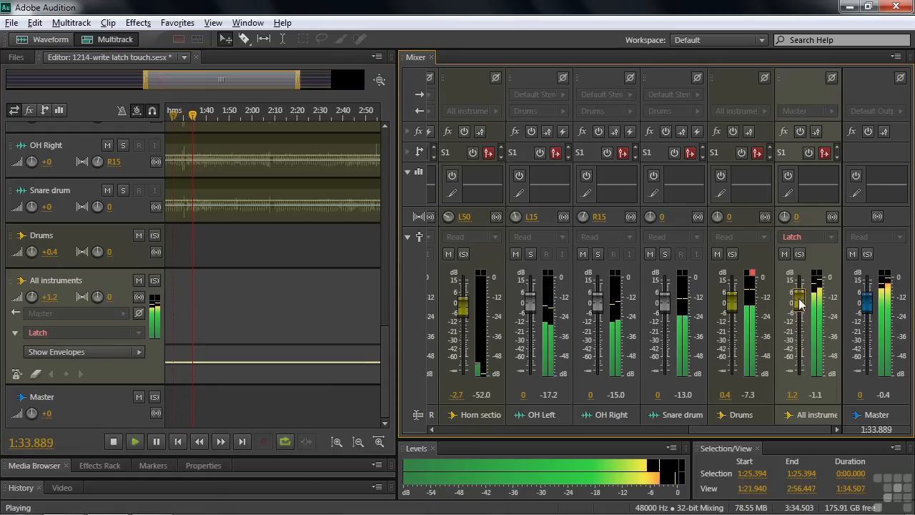
{"action": "left_click", "coordinate": [113, 441]}
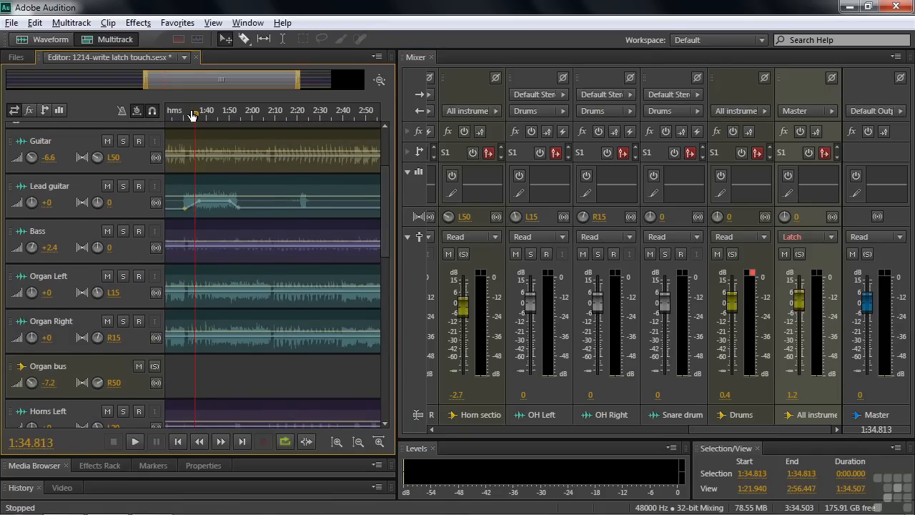
{"action": "left_click", "coordinate": [232, 110]}
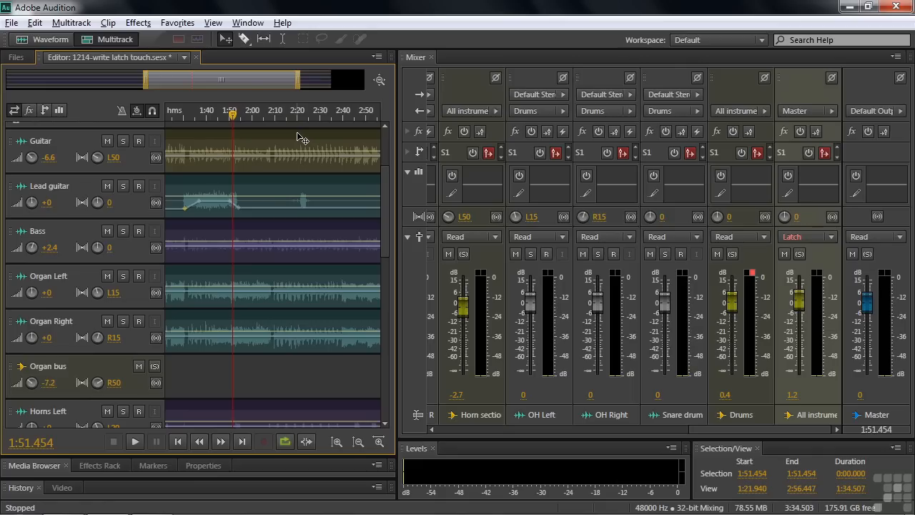